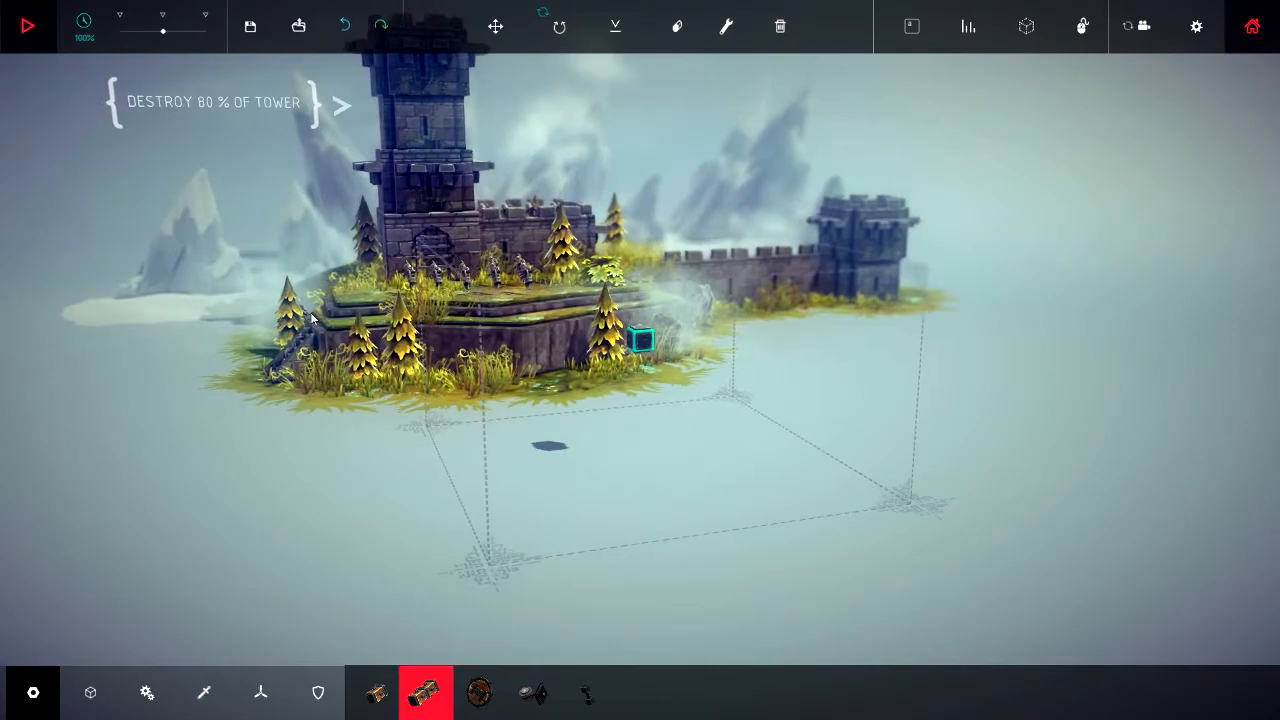
Attach wooden blocks in four lines from the starting block, forming a cross
left_click(203, 692)
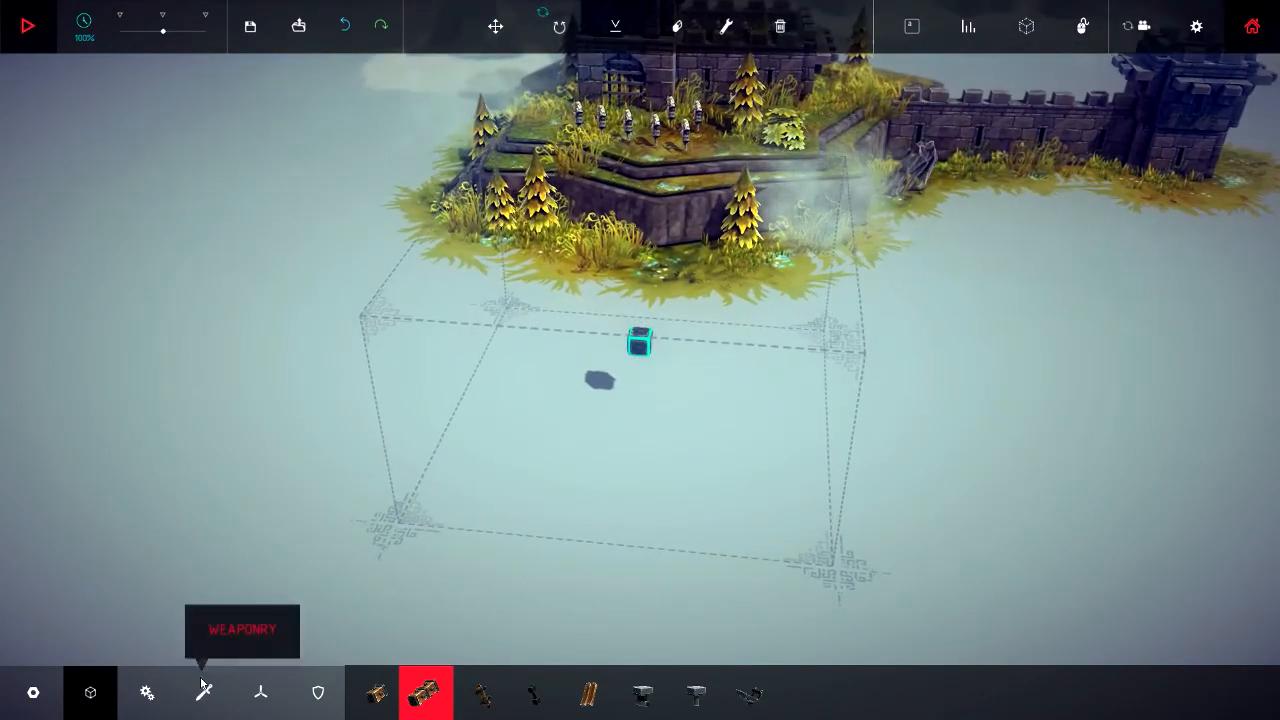
mouse_move(90, 692)
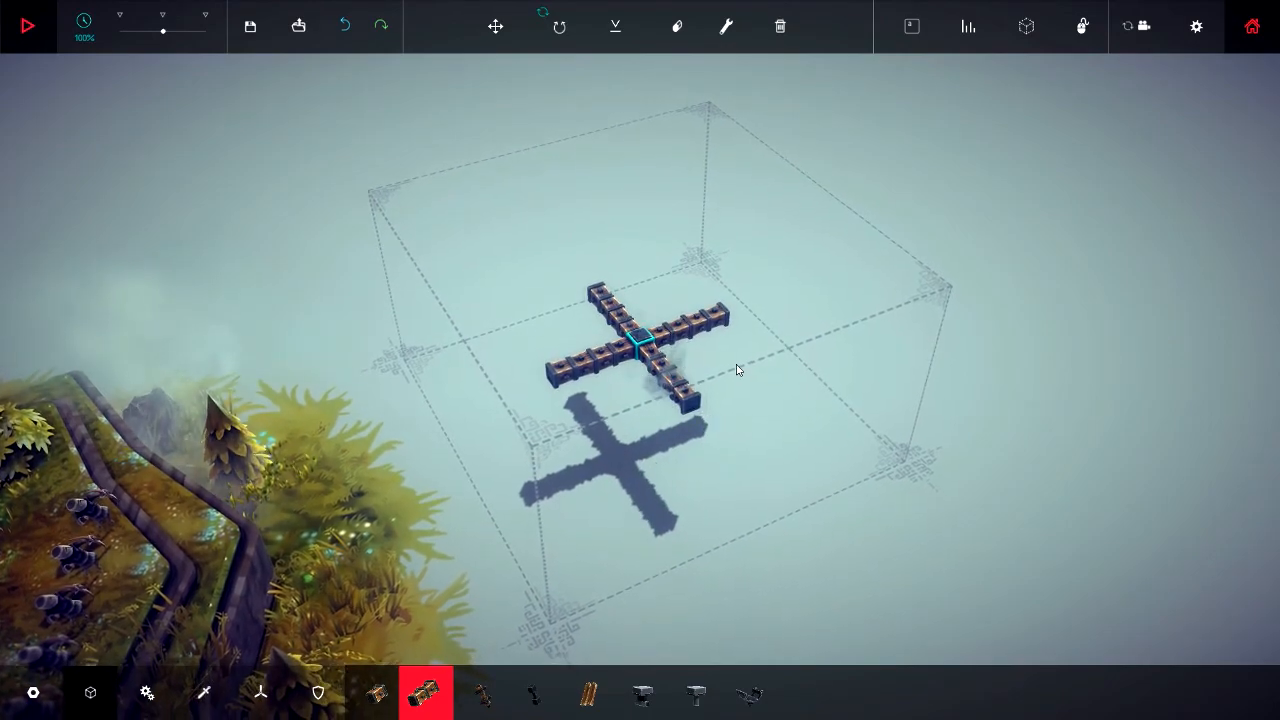
left_click(147, 692)
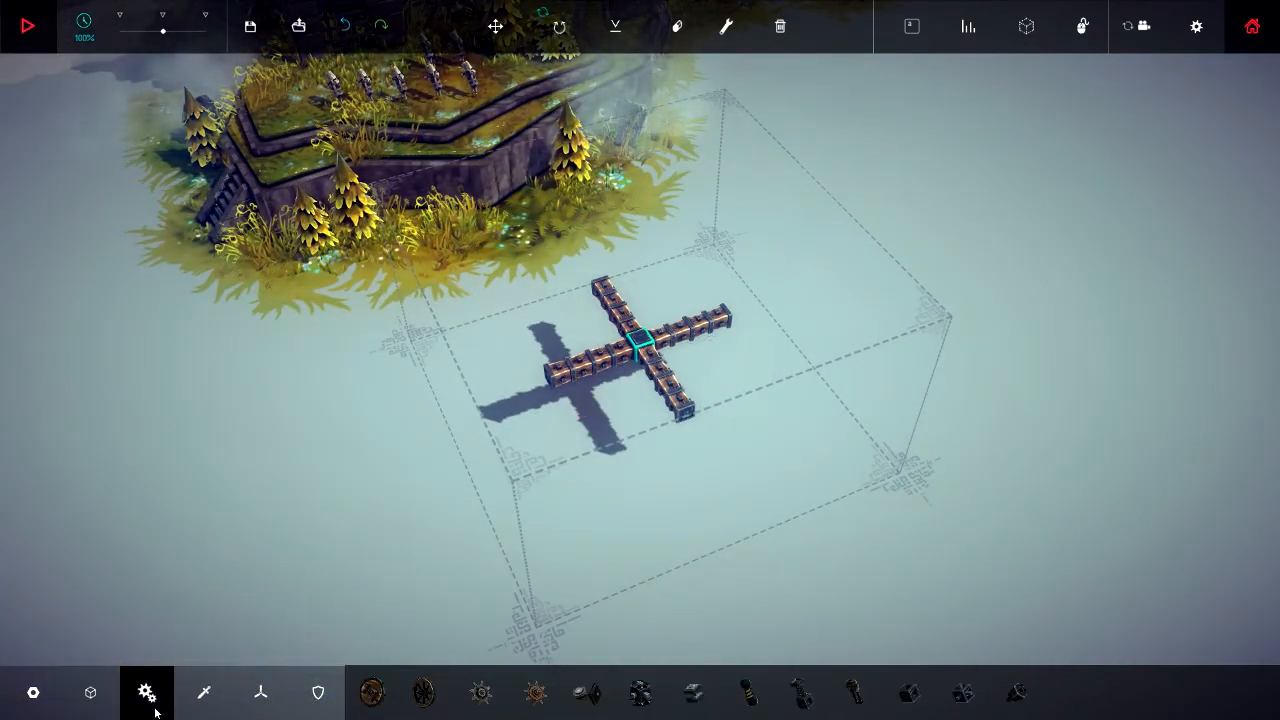
Pack flying spiral propellers on top of the cross and at each arm end
left_click(260, 692)
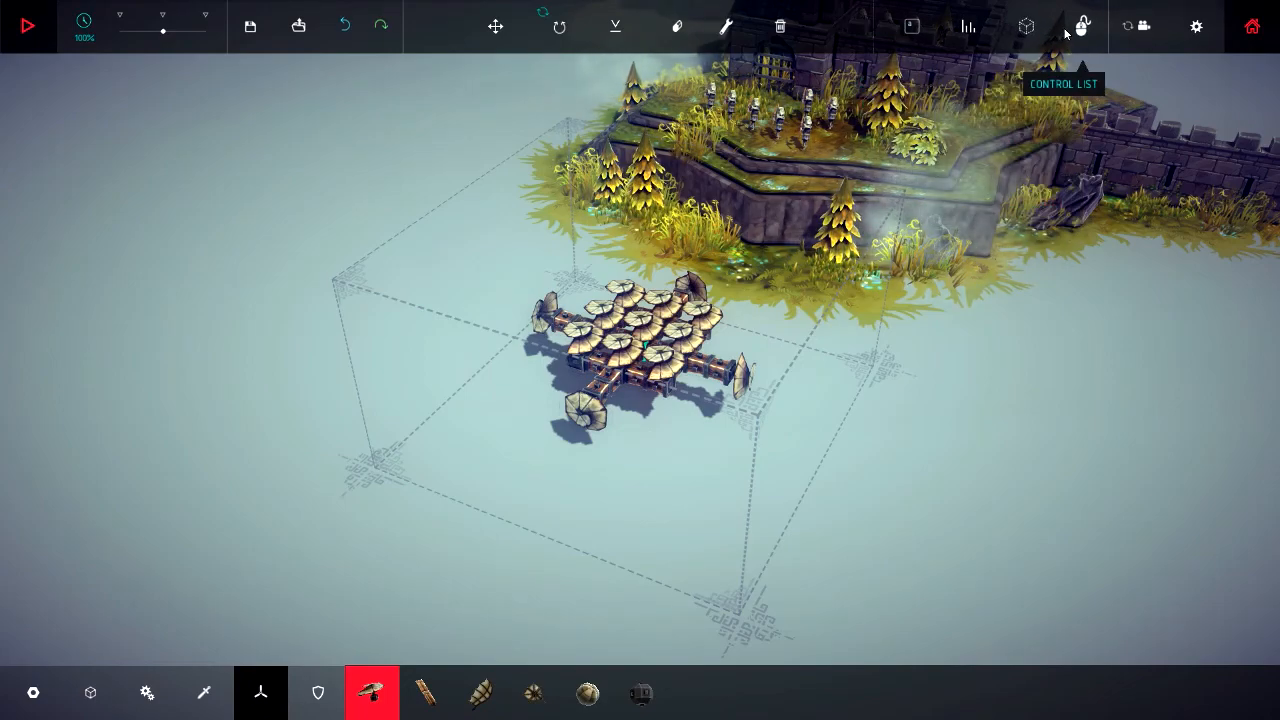
Toggle machine key mapping off and back on so every propeller shows its key
left_click(910, 26)
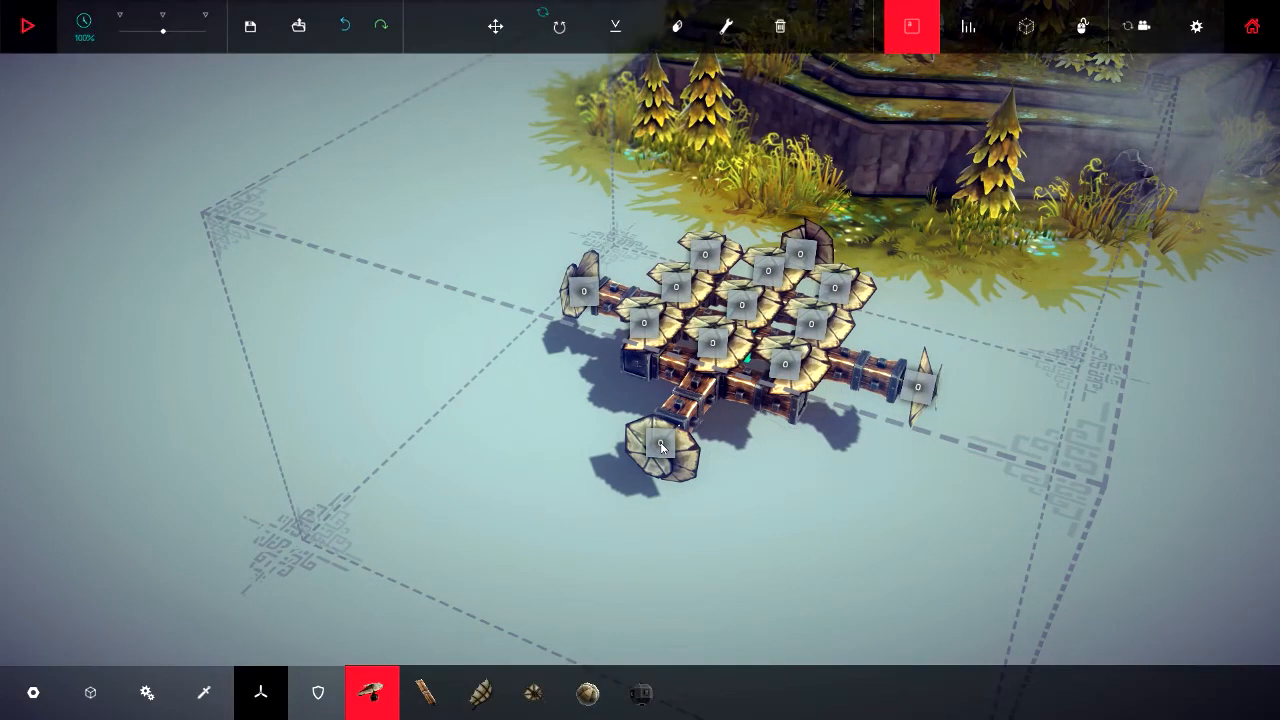
left_click(910, 27)
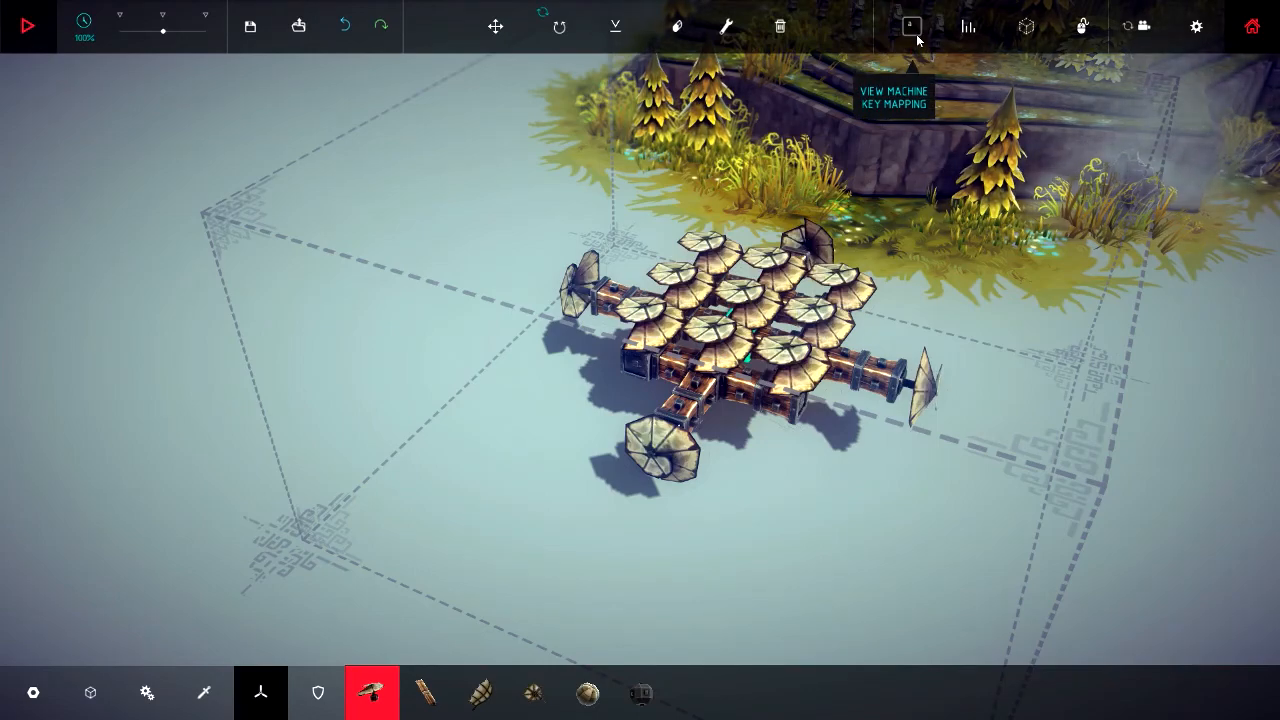
left_click(967, 26)
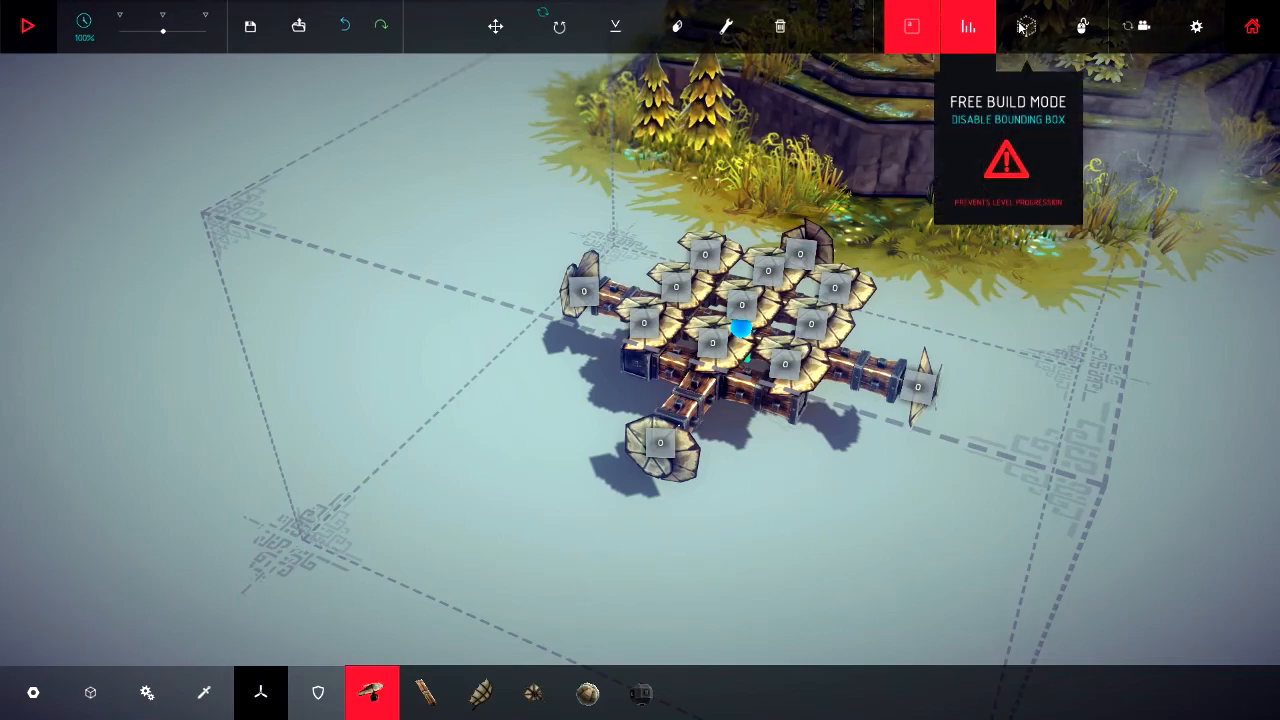
mouse_move(909, 26)
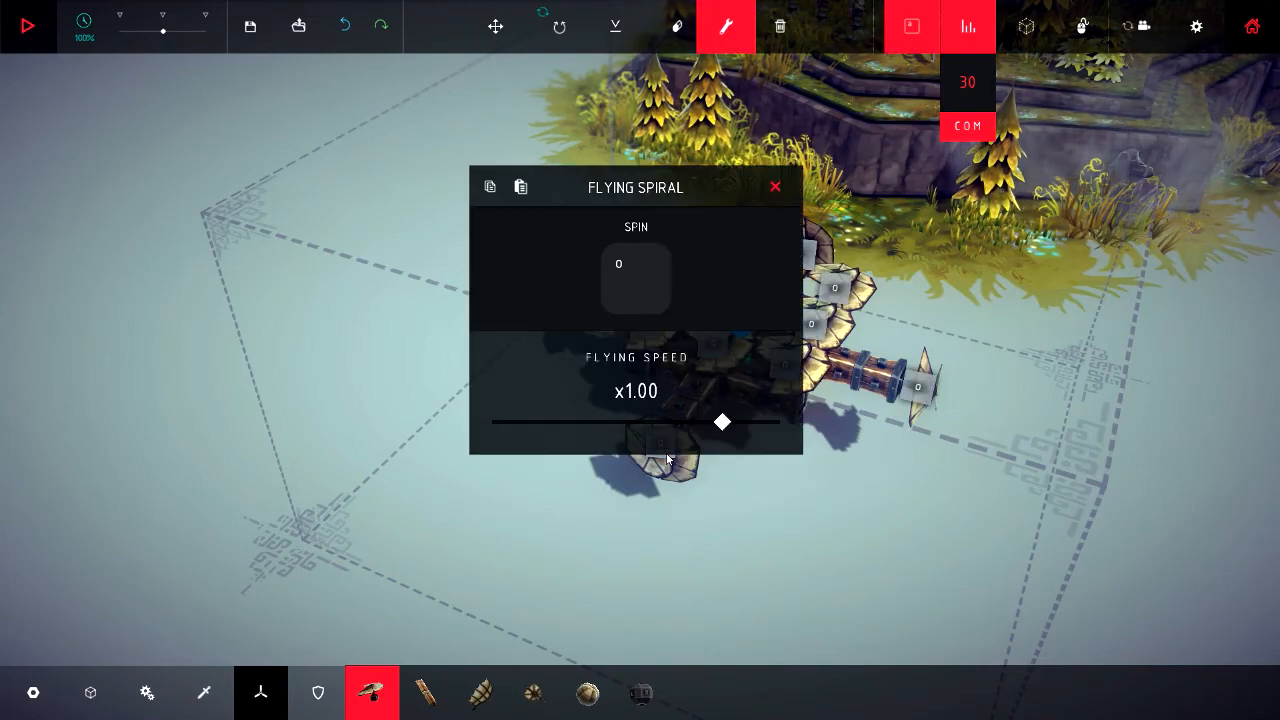
Rebind the arm-end Flying Spirals' Spin keys from 0 to a, d and w
left_click(635, 278)
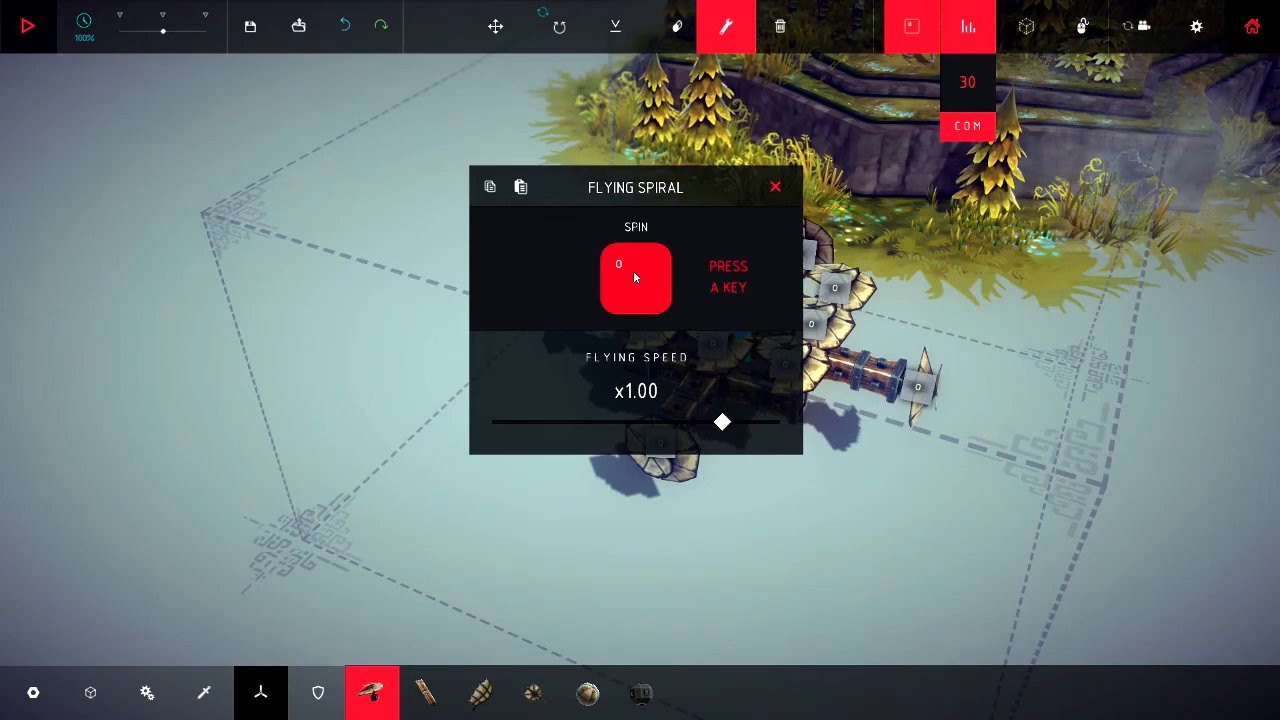
key("a")
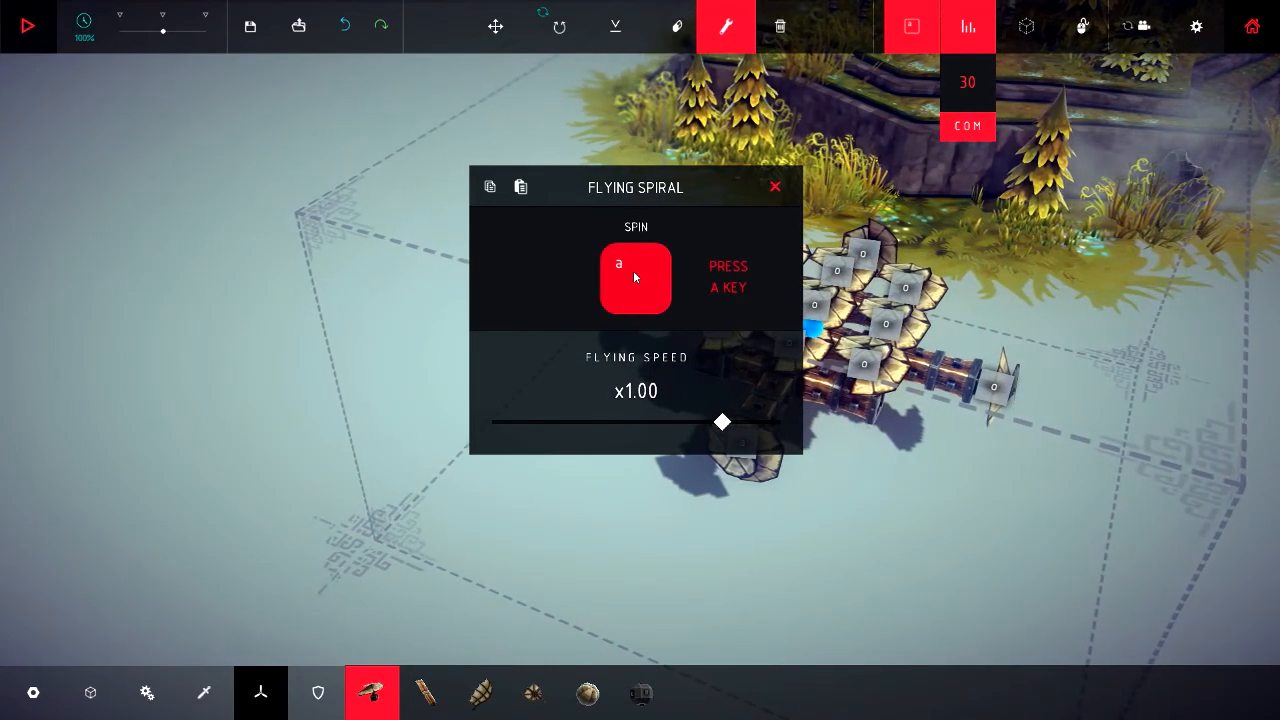
key("w")
type("o")
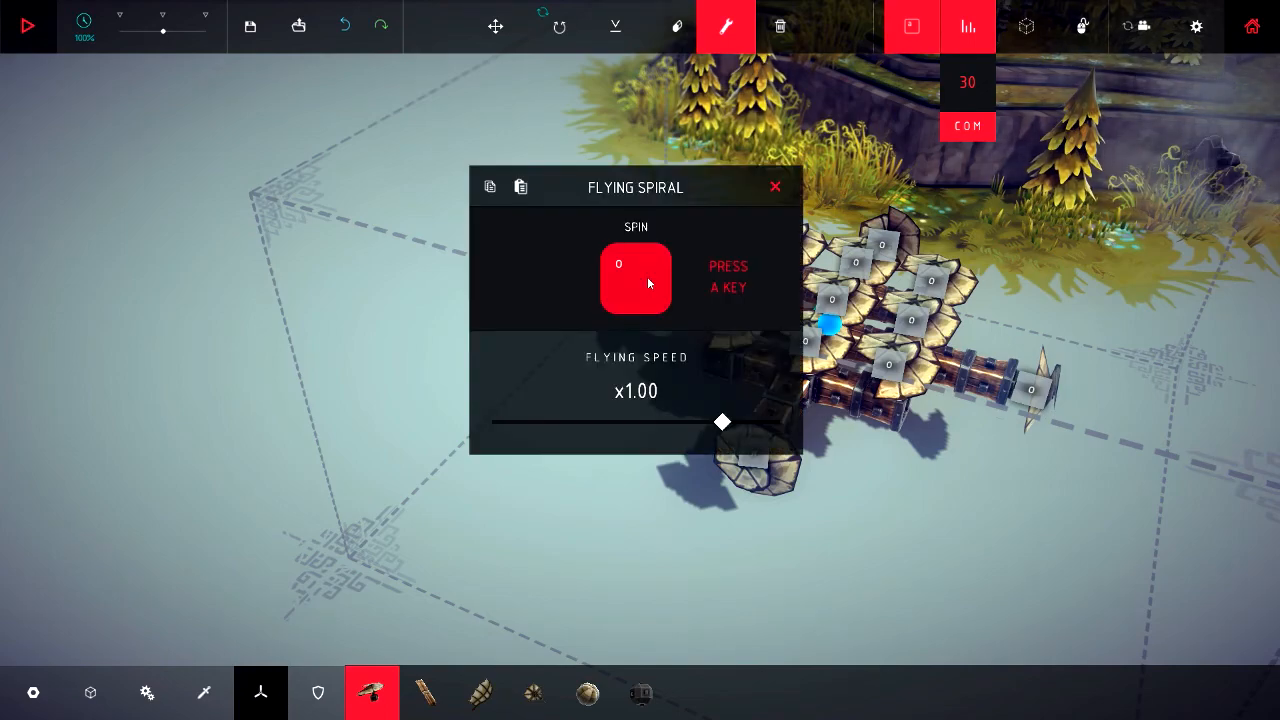
key("a")
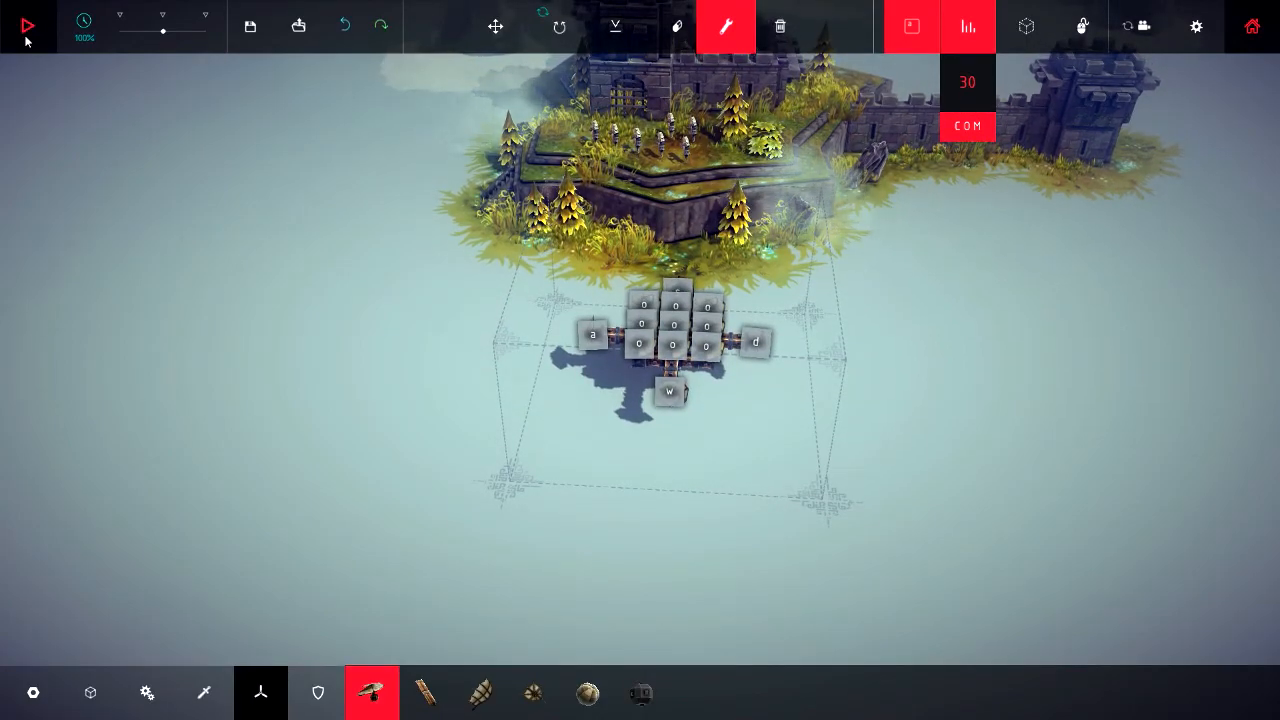
Turn off key mapping and centre-of-mass display, showing the plain propeller machine
left_click(27, 25)
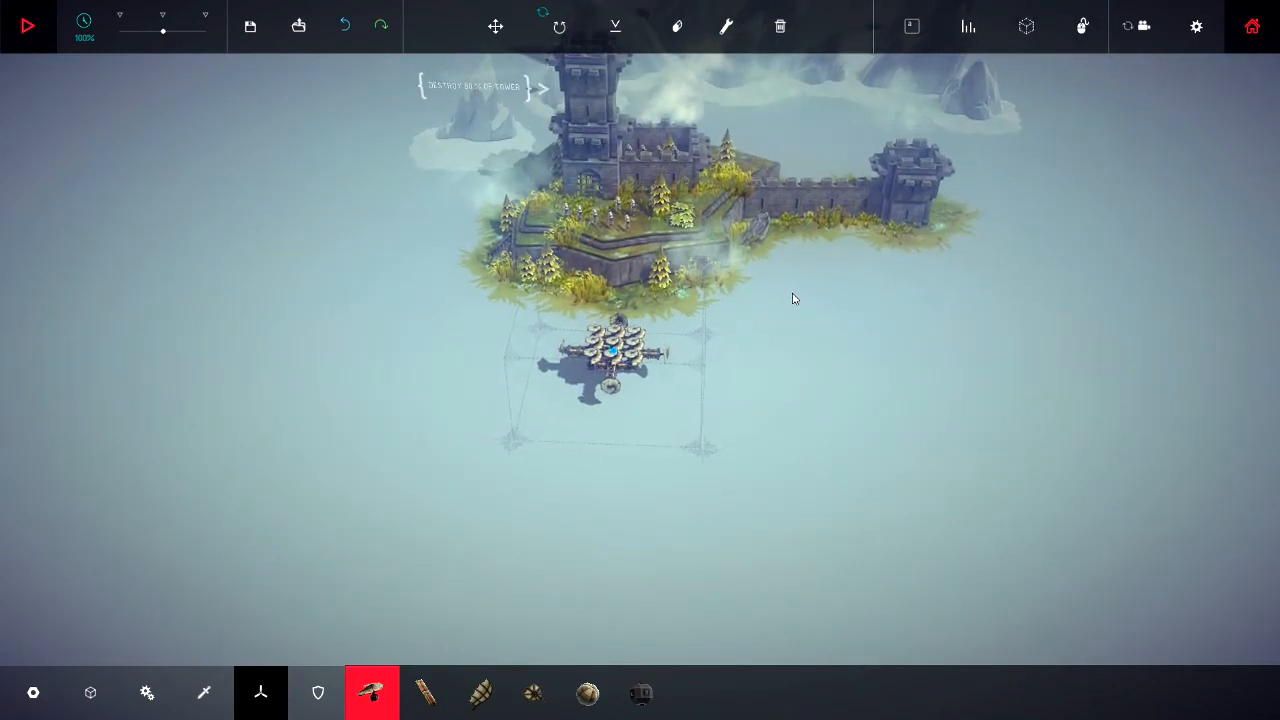
Remove every part of the propeller machine except the starting block
left_click(27, 26)
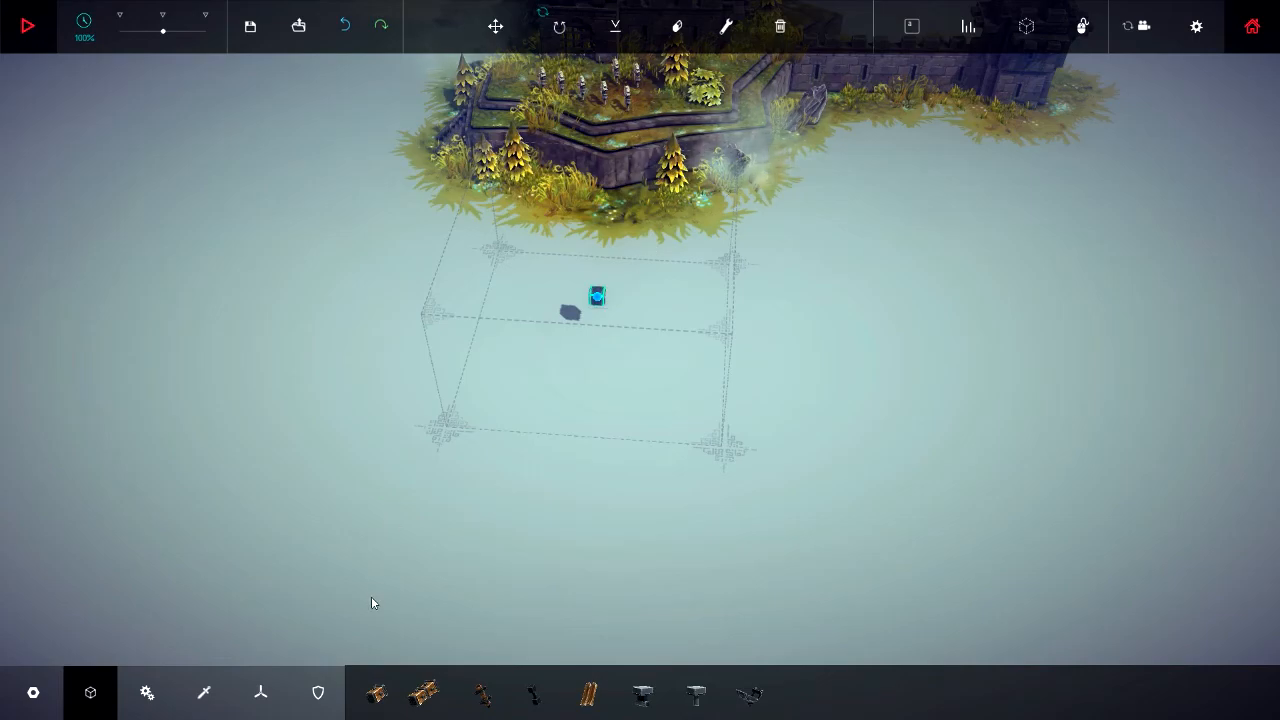
Attach a zigzag chain of wooden blocks outward from the starting block
left_click(424, 693)
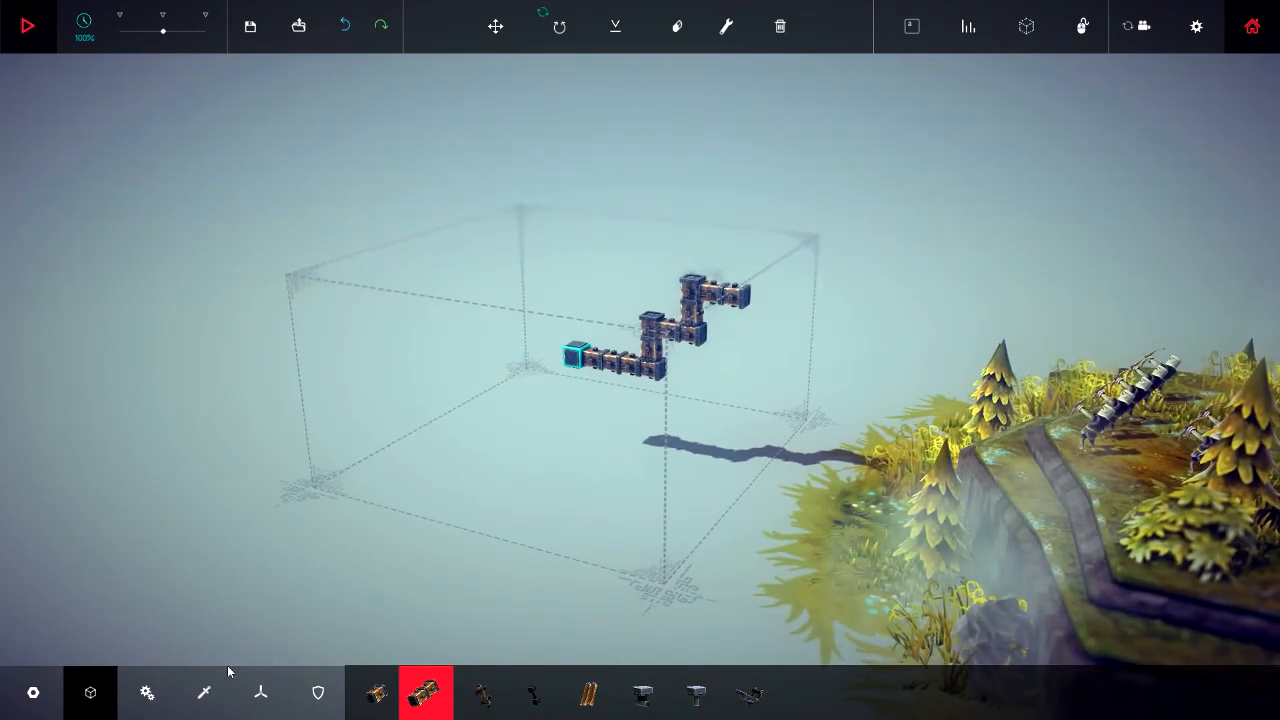
Attach four powered wheels at the bends and ends of the zigzag frame
left_click(147, 692)
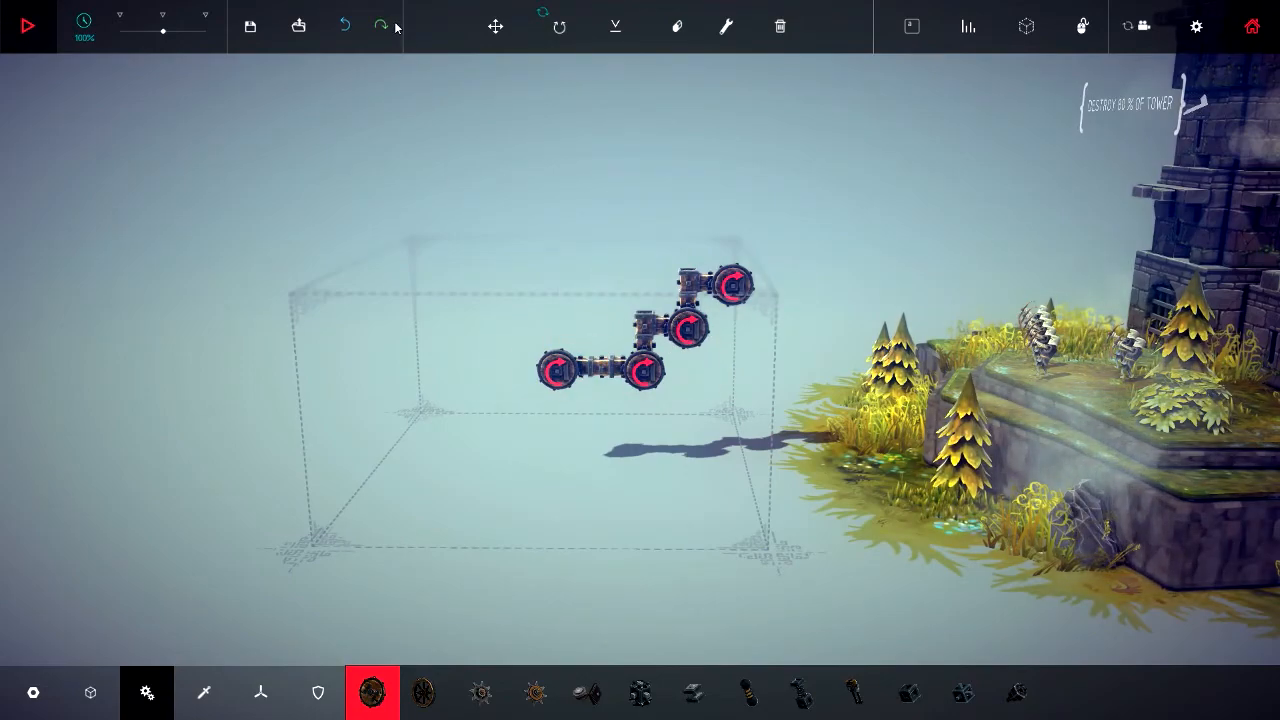
mouse_move(615, 26)
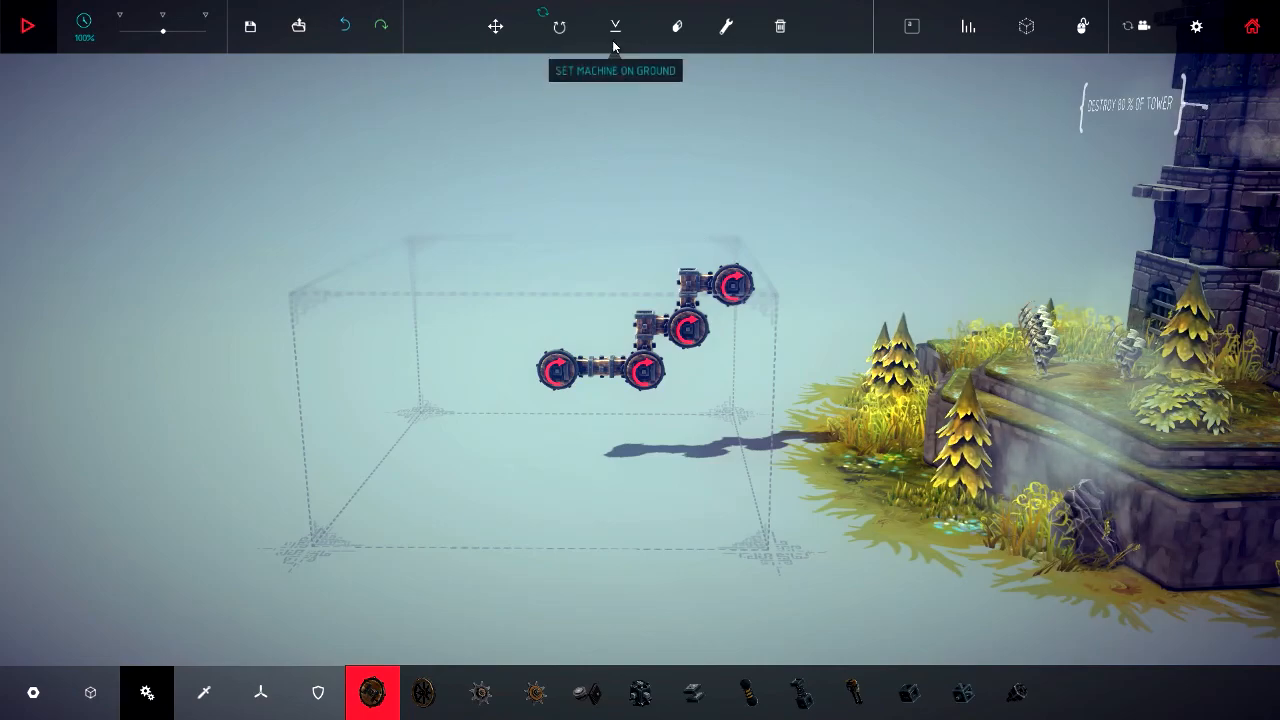
Set the machine on the ground and build a rectangular block frame with corner wheels
left_click(495, 26)
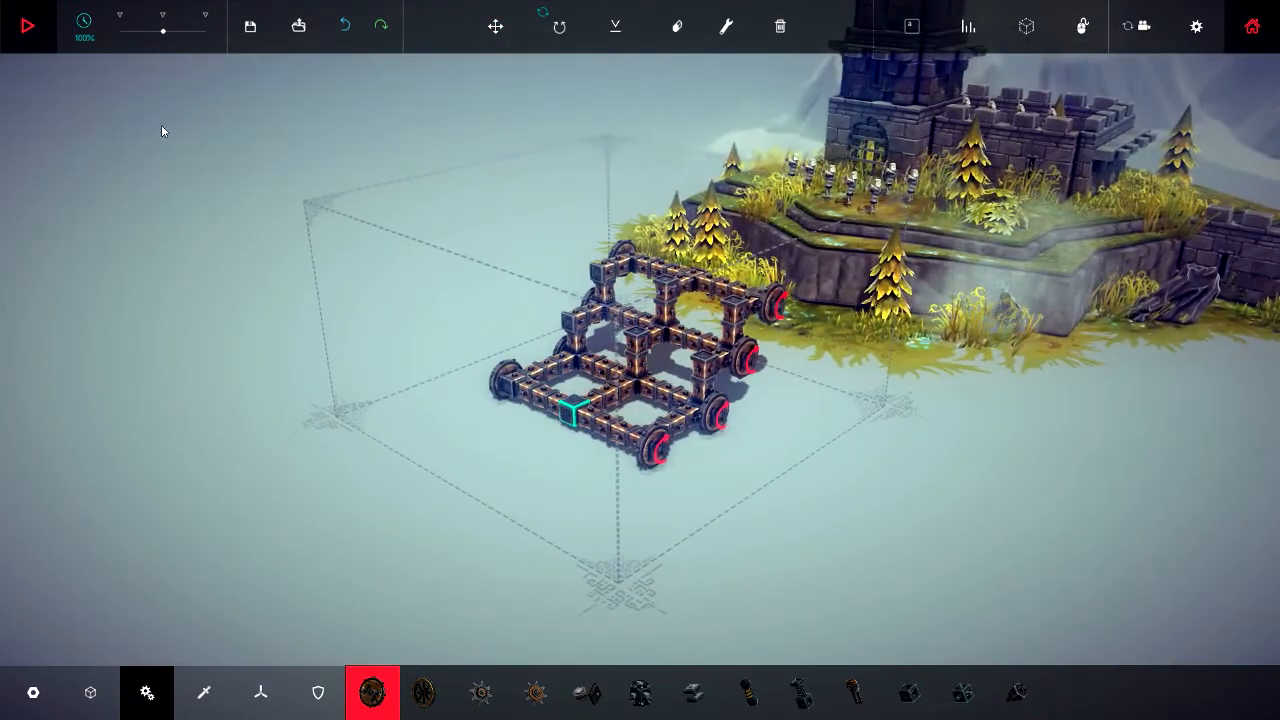
left_click(27, 25)
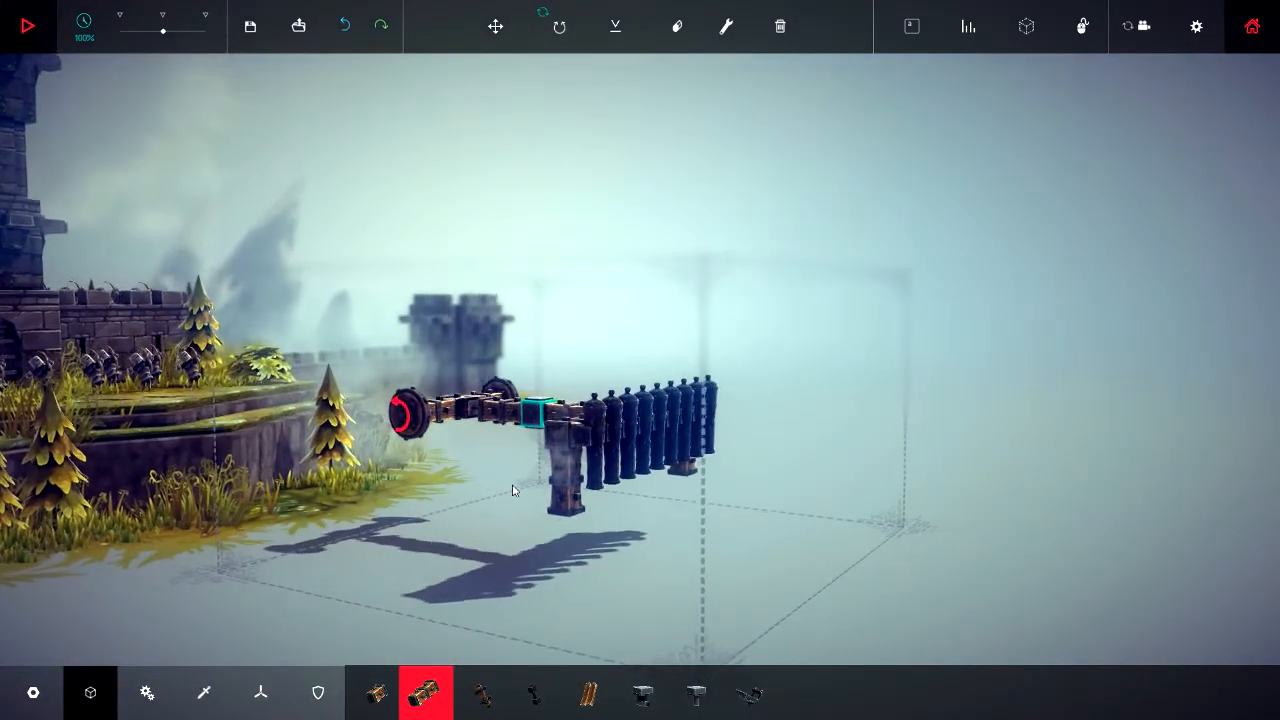
Add a block arm carrying five upright dark cylinders, with wheels at its ends
left_click(147, 692)
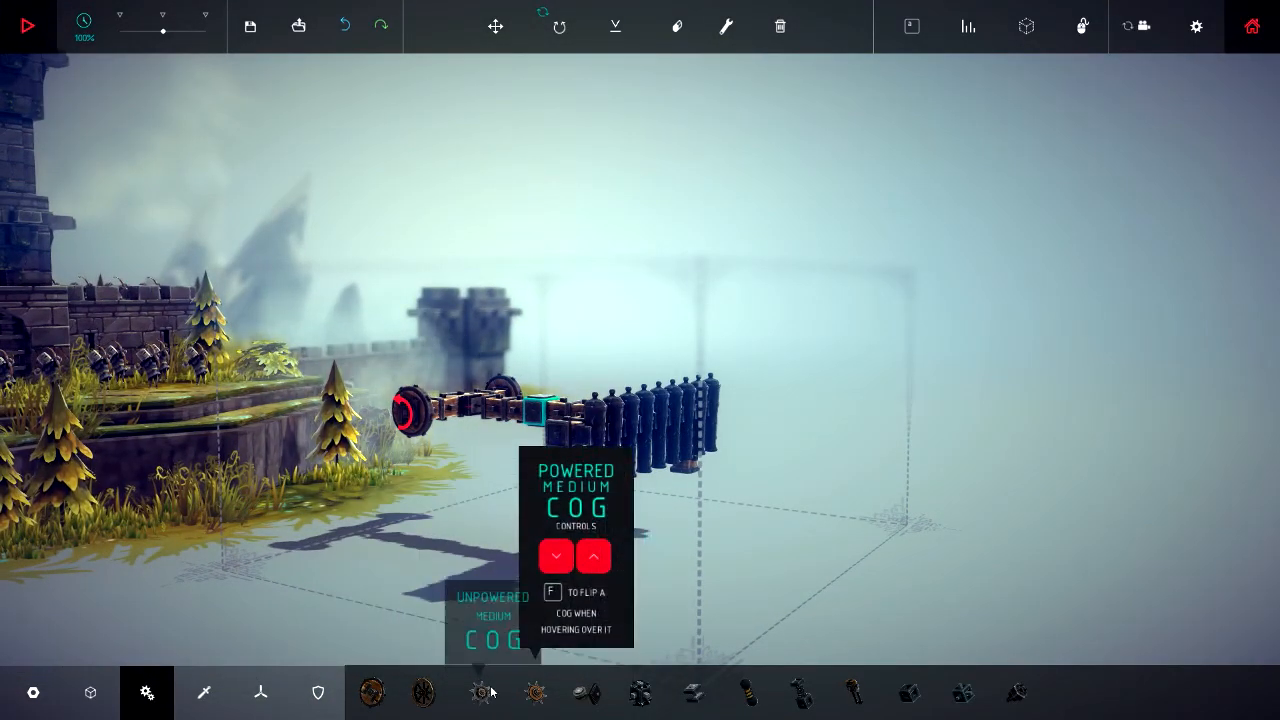
left_click(372, 692)
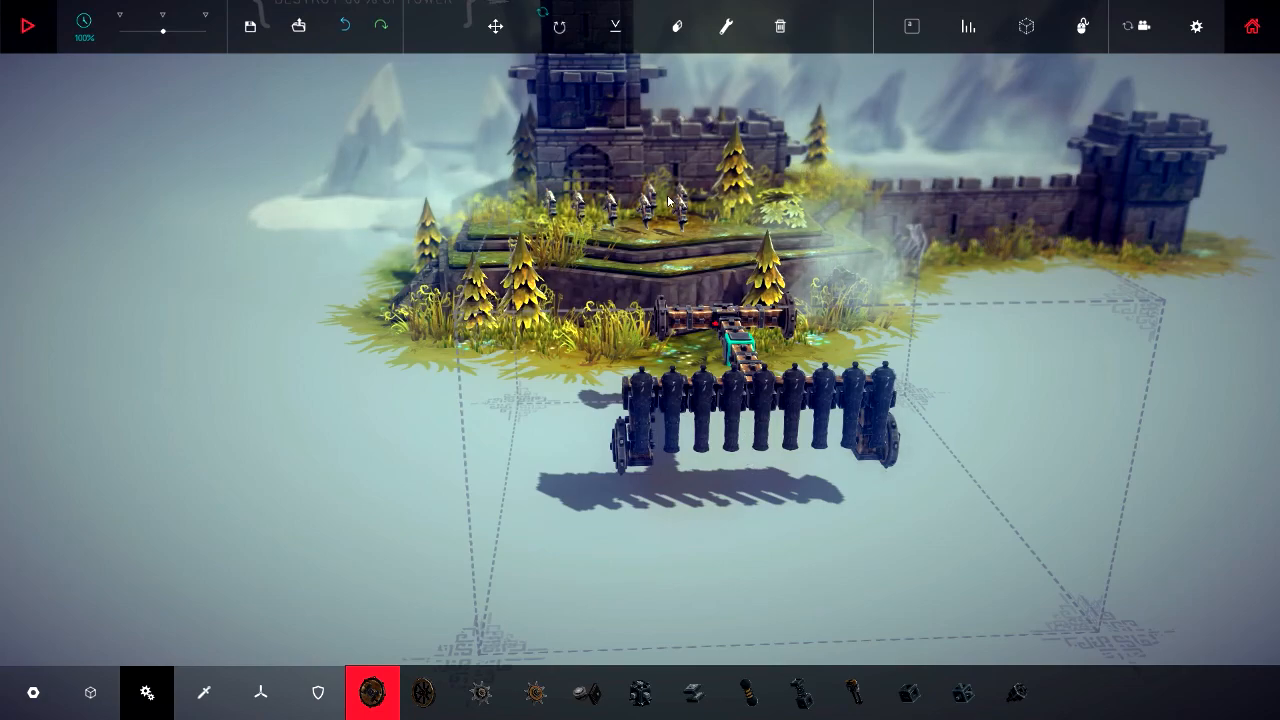
left_click(203, 692)
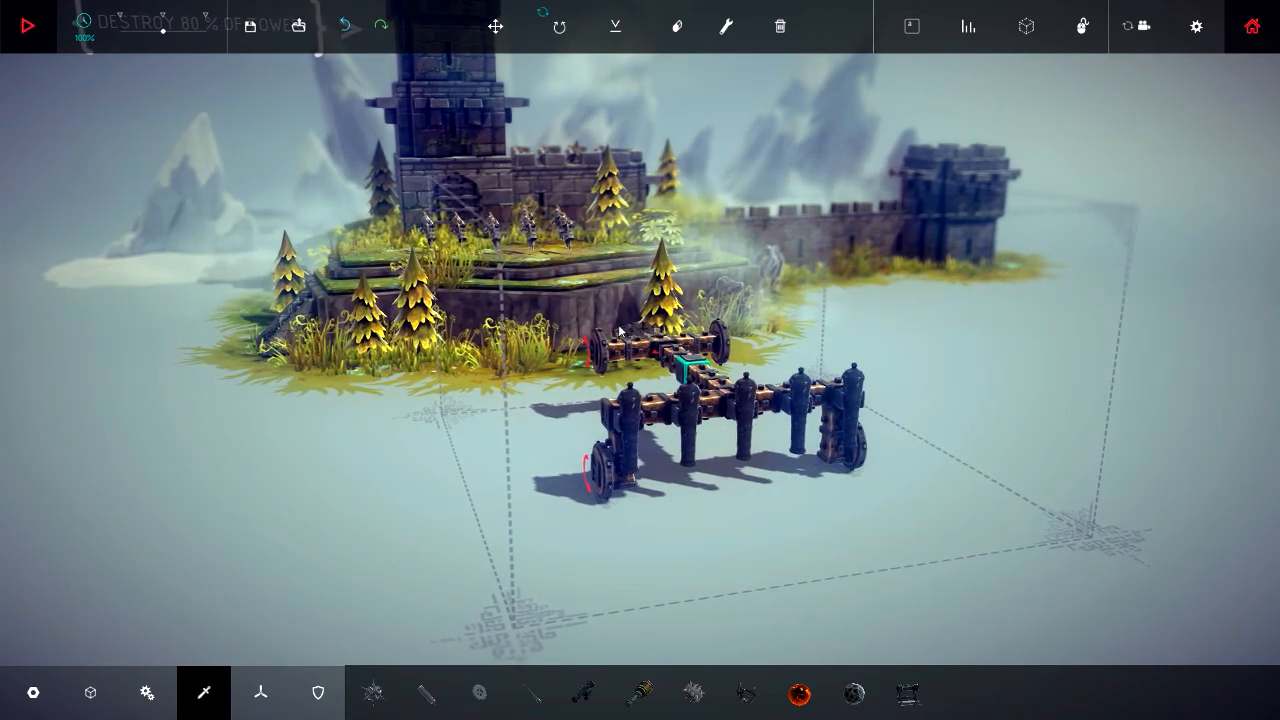
Toggle the simulation to test-run the block frame with its spiked domes
left_click(27, 26)
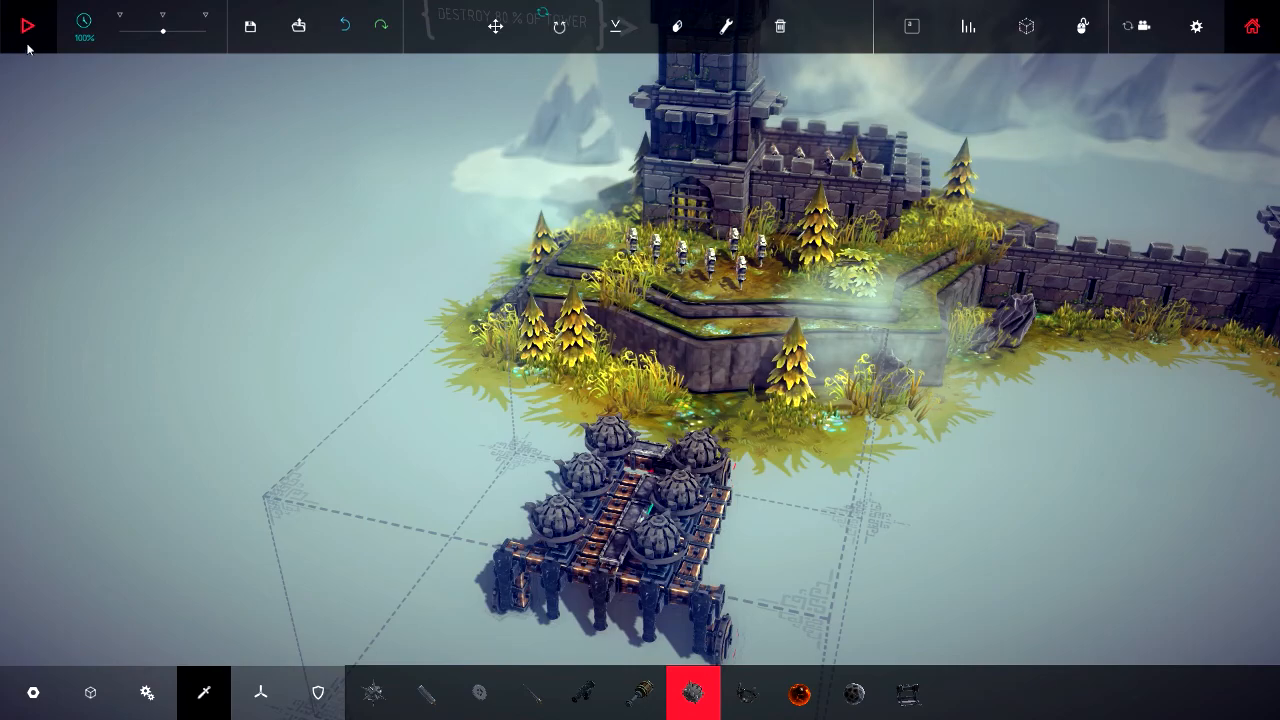
left_click(27, 25)
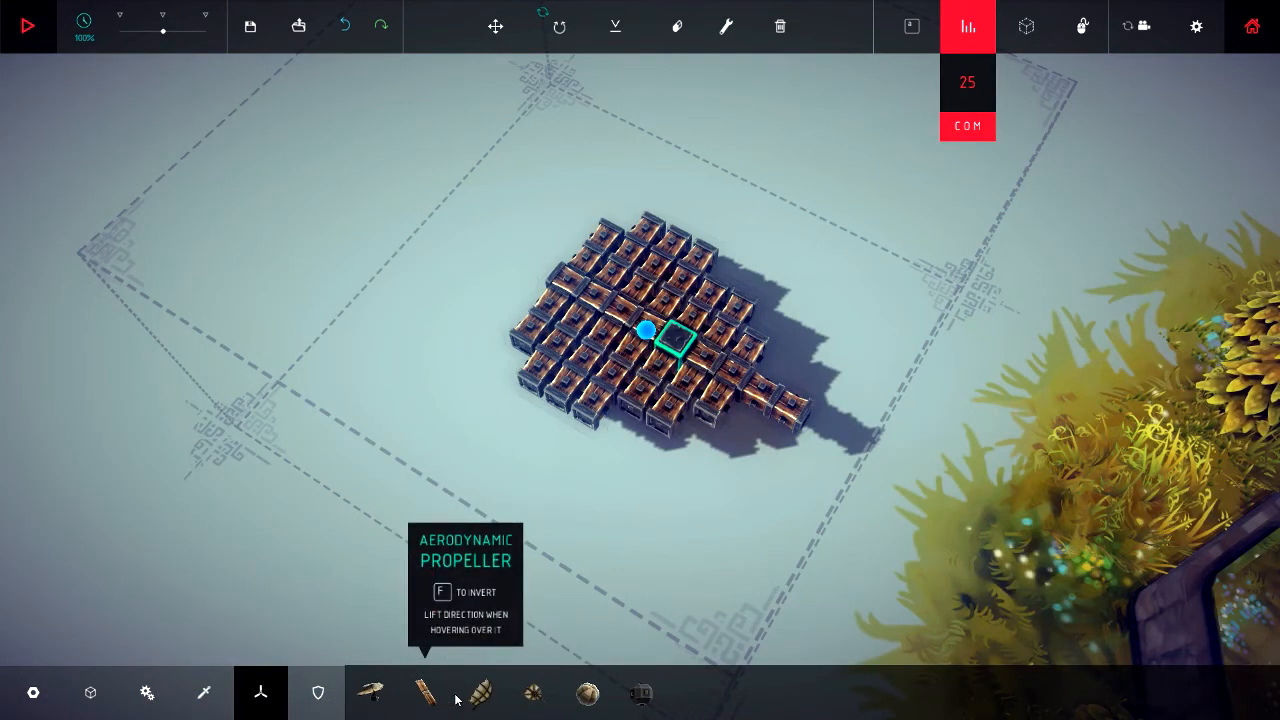
left_click(479, 692)
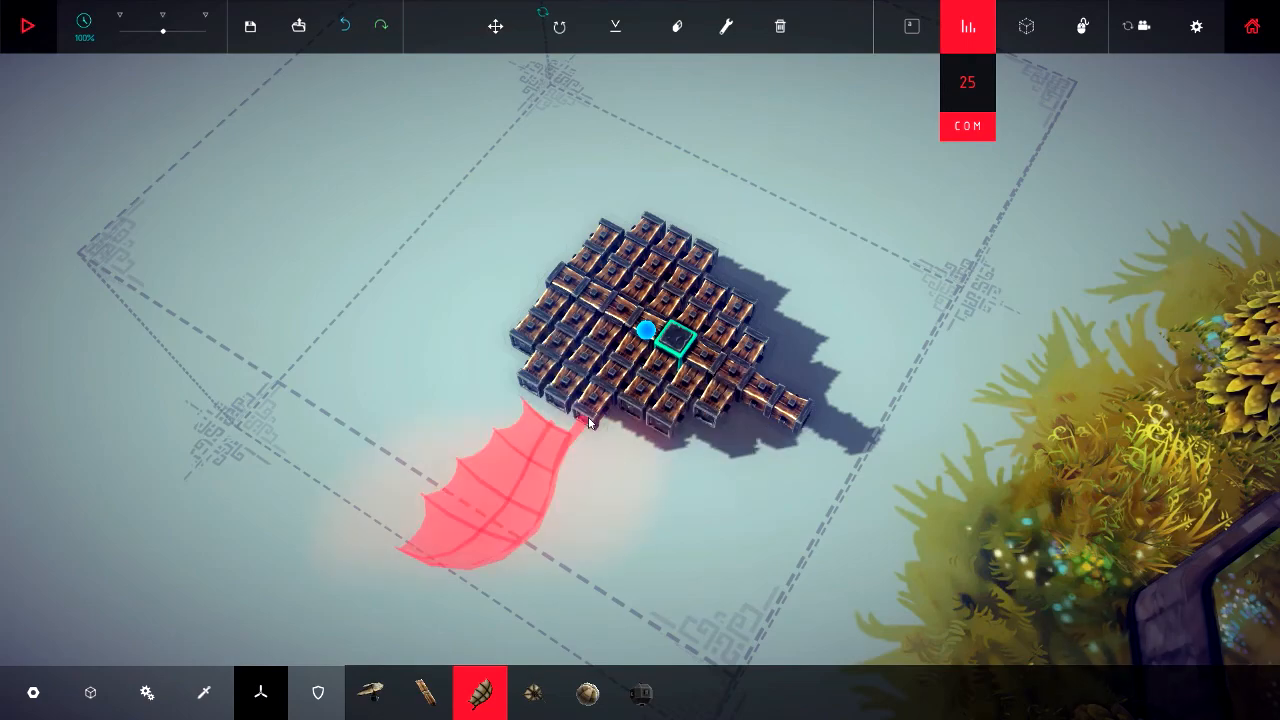
left_click(494, 26)
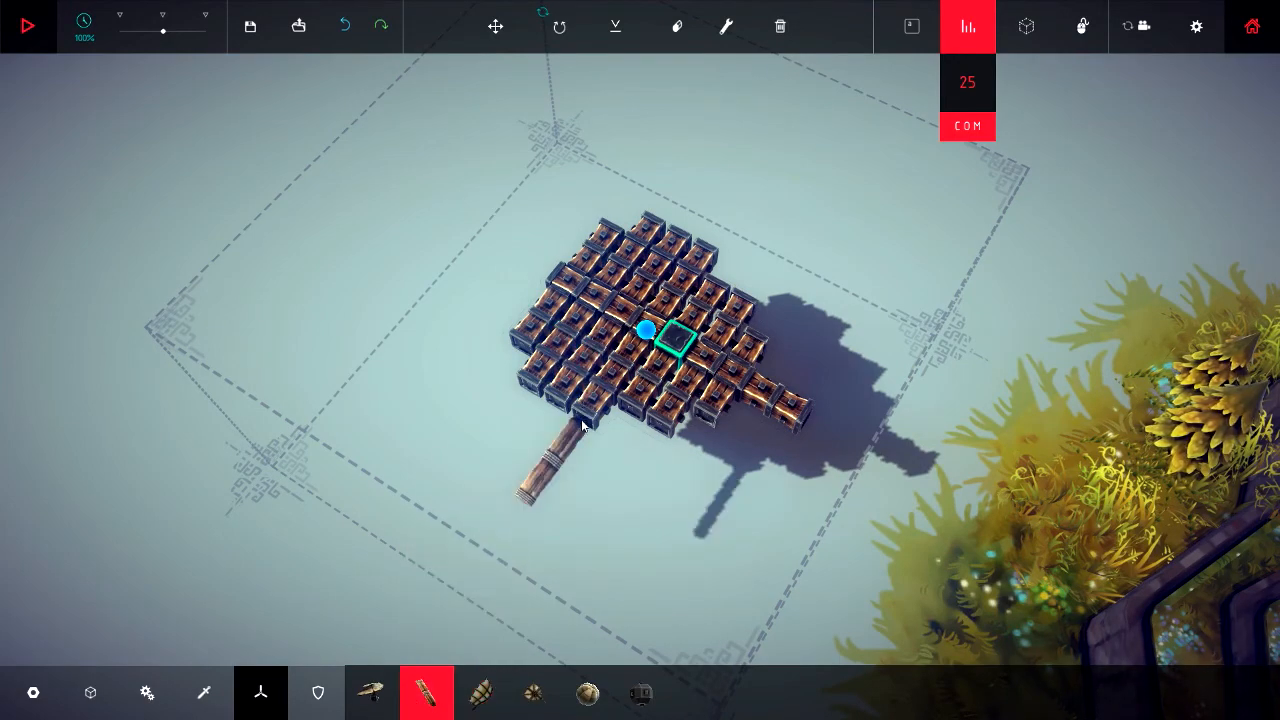
mouse_move(426, 692)
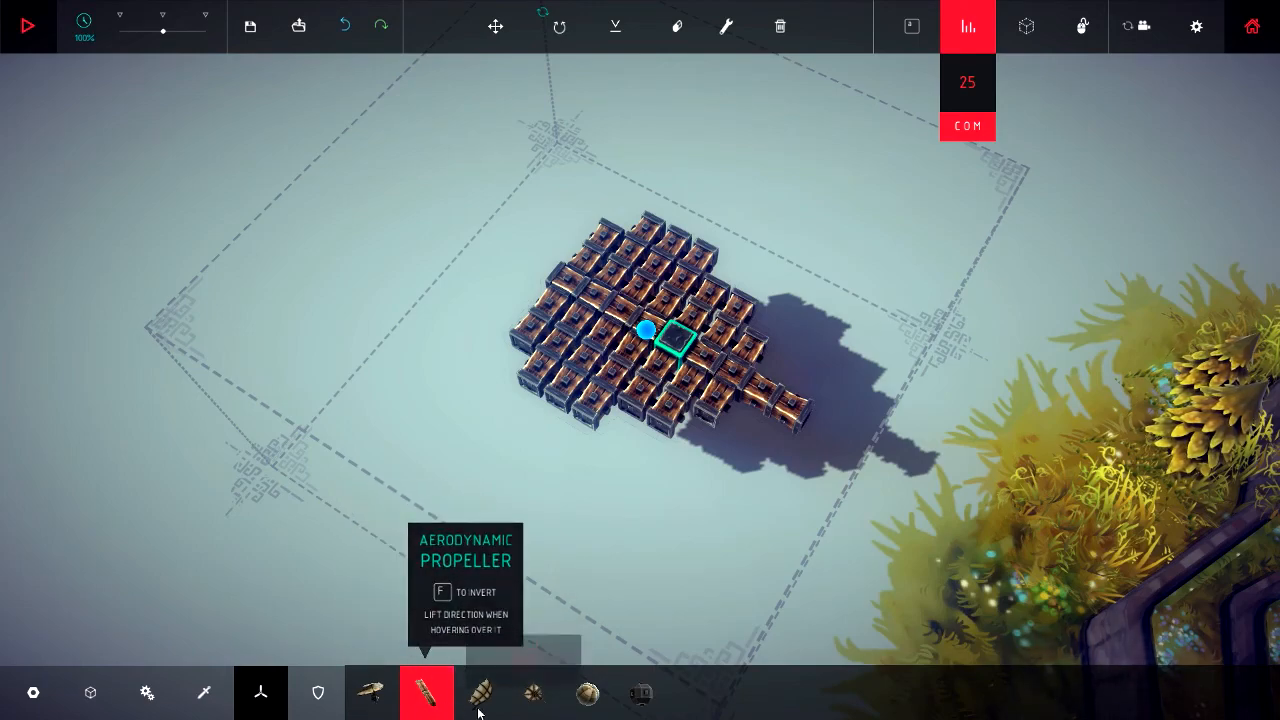
left_click(587, 692)
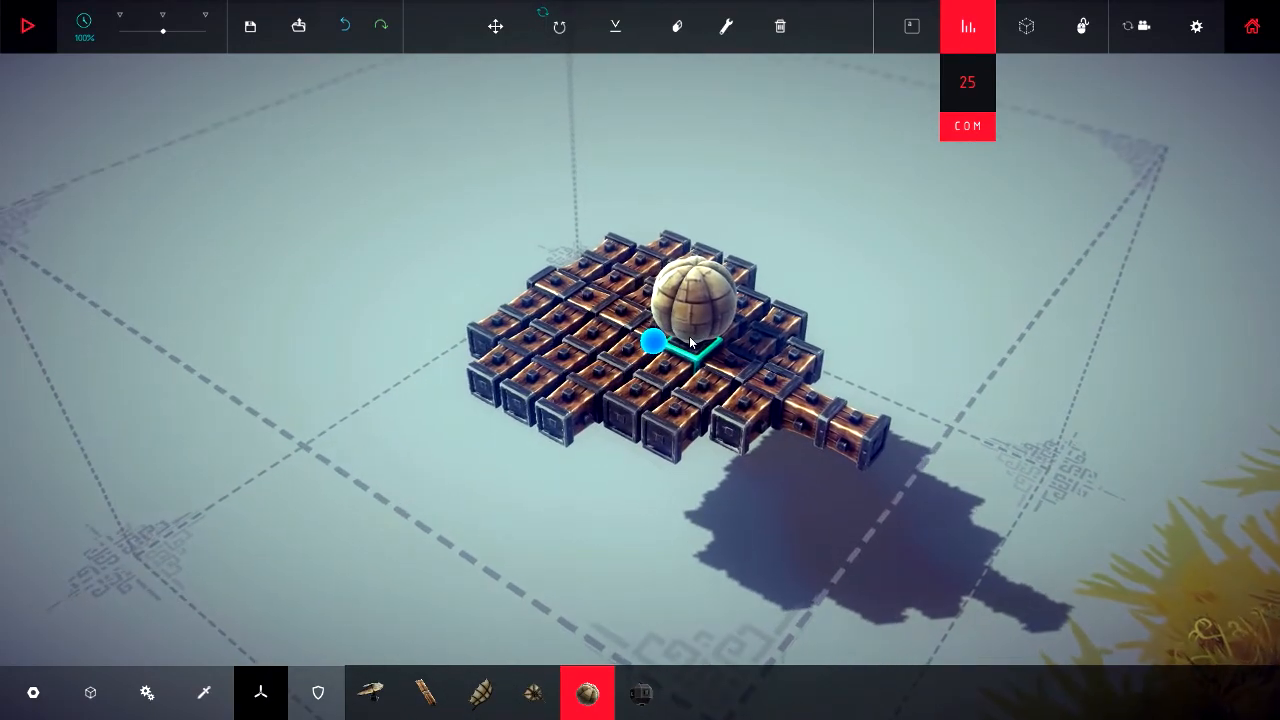
Add balloons on the platform and arm end, then briefly test the lift and stop
left_click(690, 340)
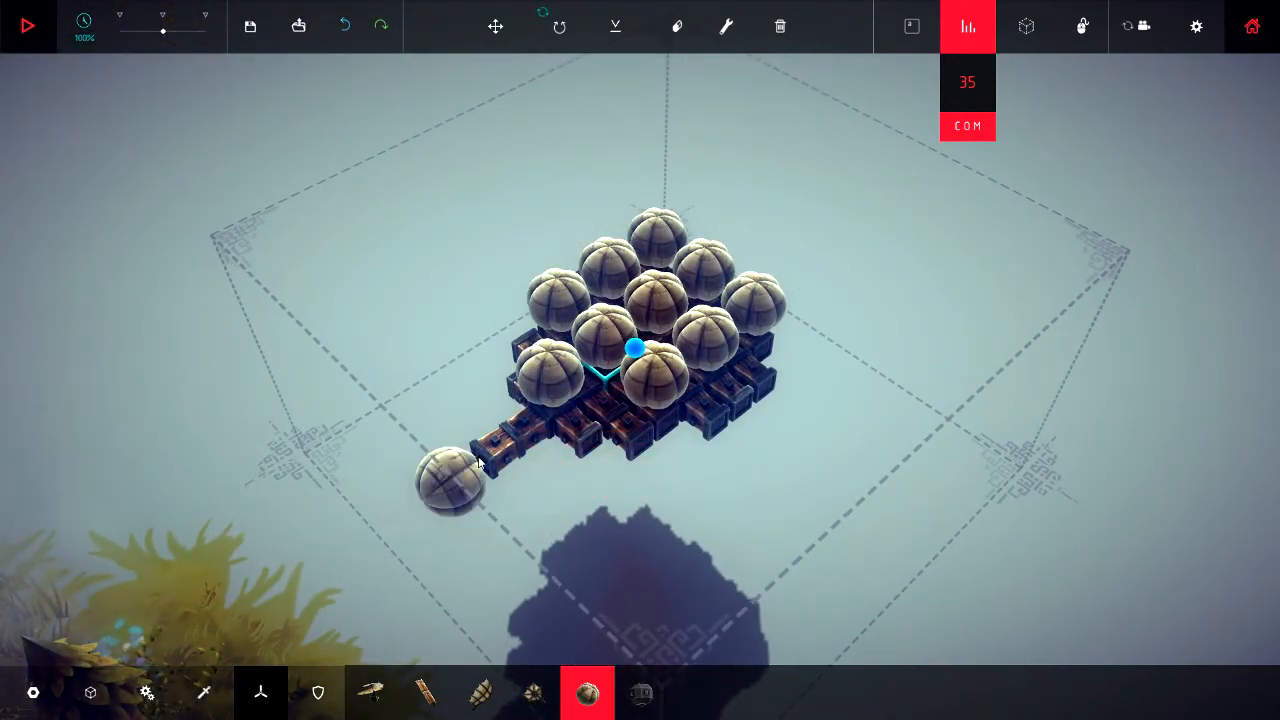
left_click(27, 25)
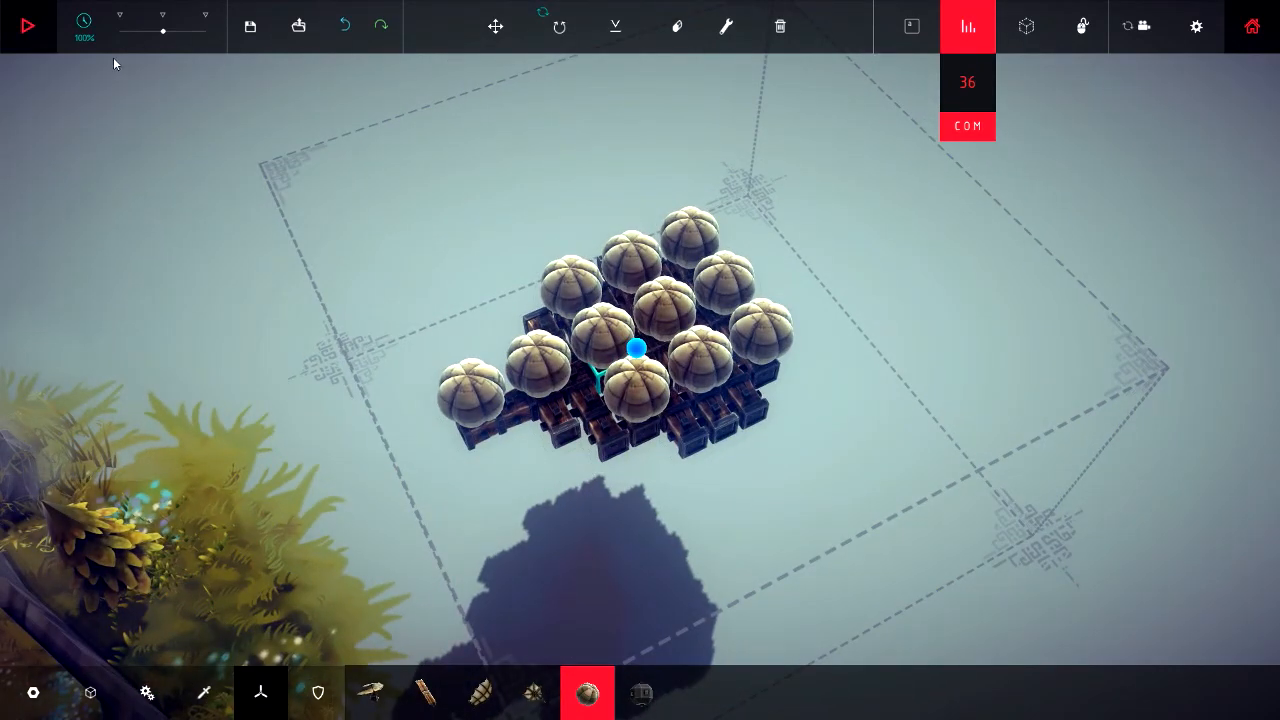
left_click(27, 25)
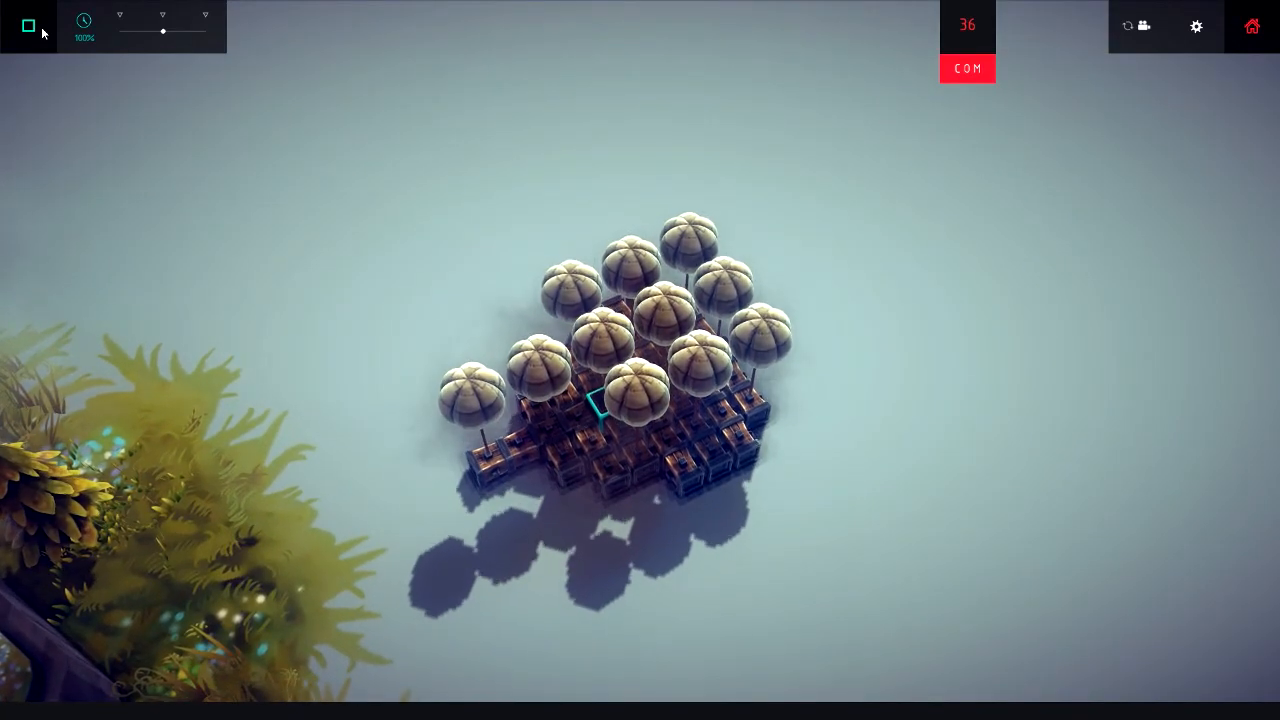
left_click(27, 25)
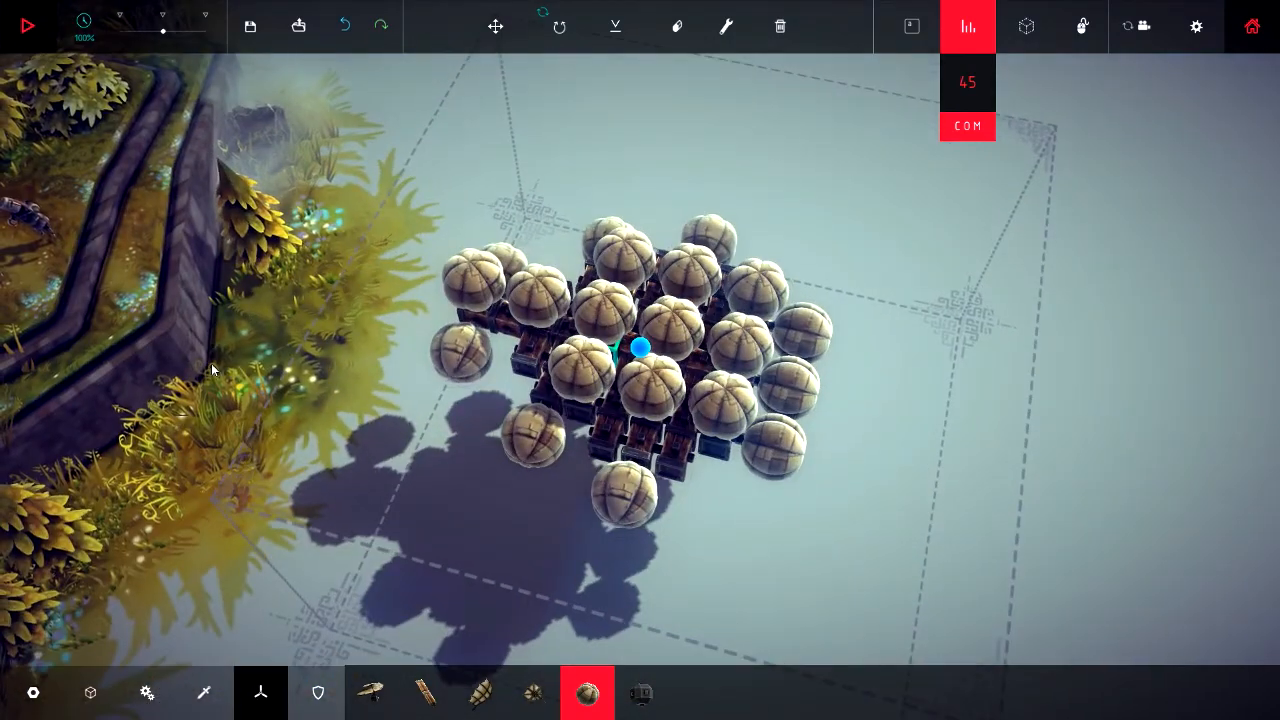
Pick a part from the Mechanical category for the propeller arm
left_click(147, 693)
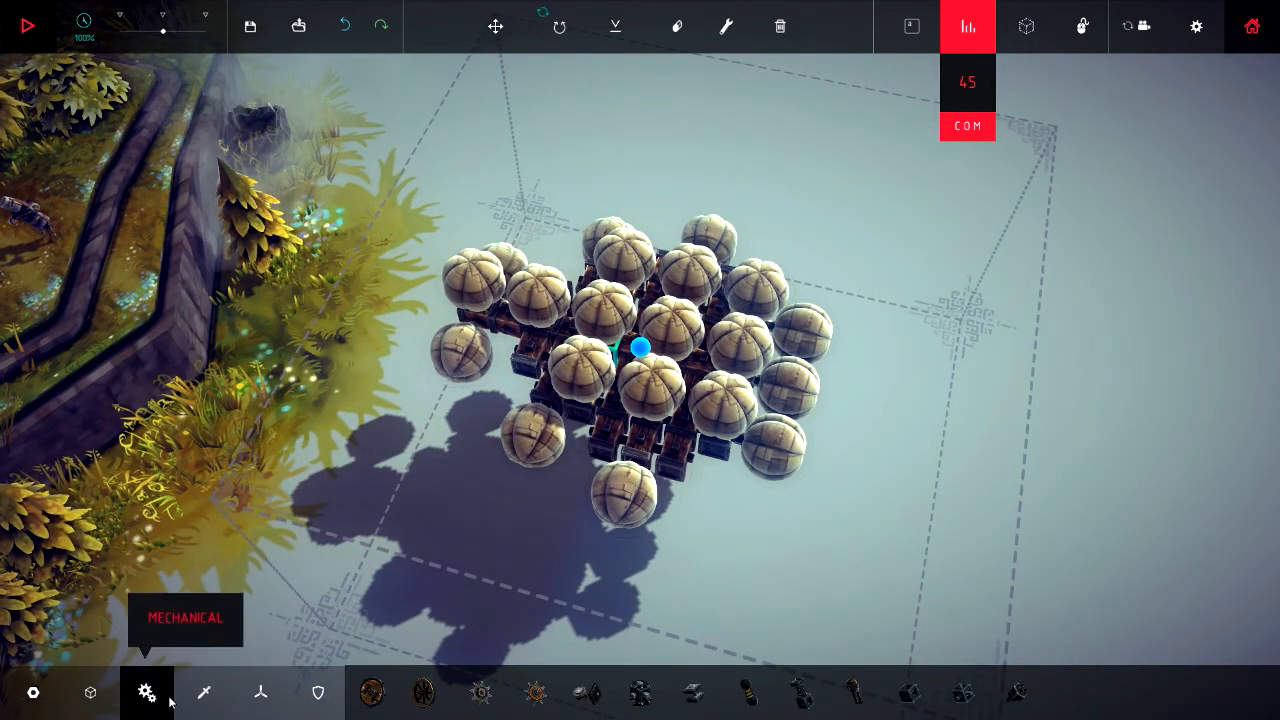
left_click(260, 692)
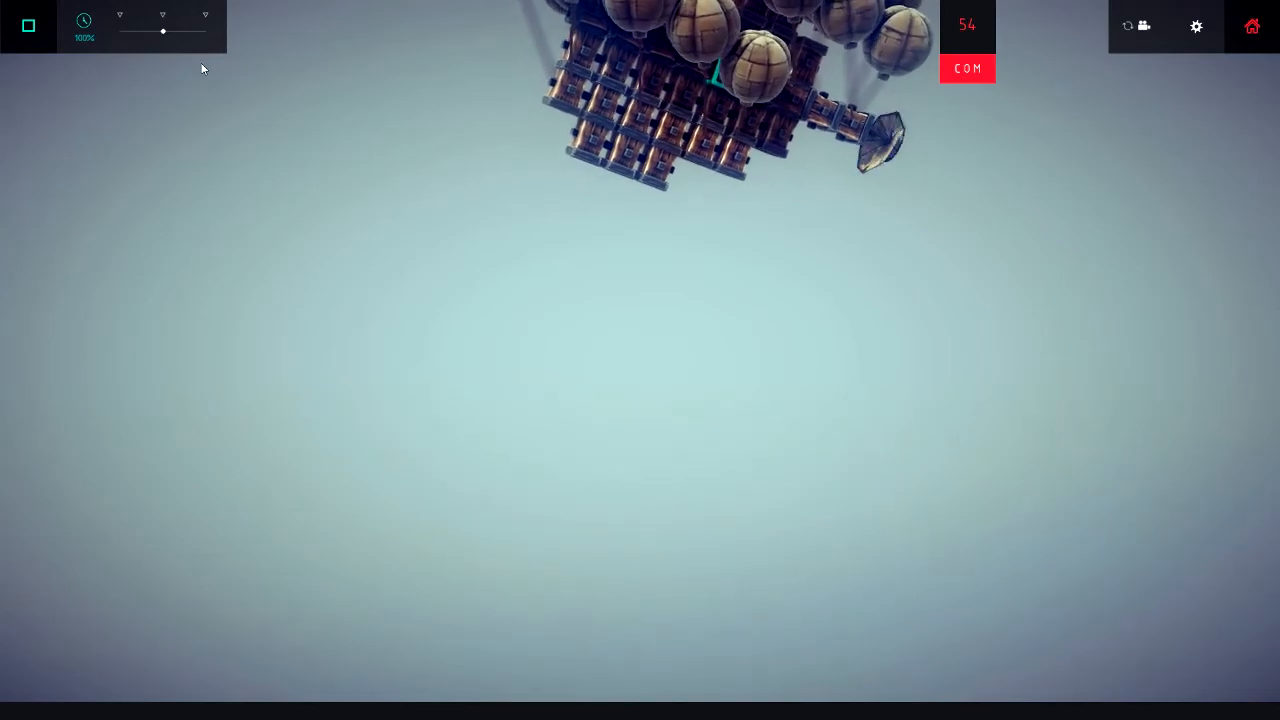
Stop the test flight to get back into build mode
left_click(28, 25)
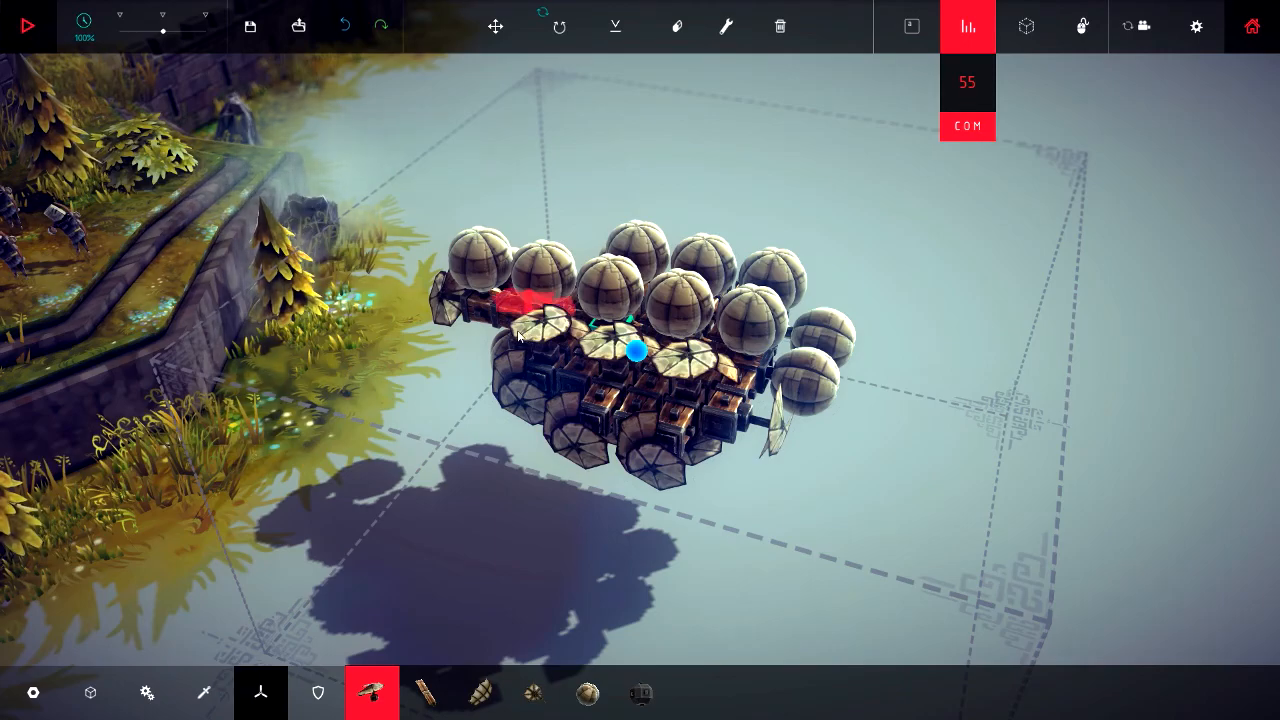
Switch to the Key Mapper to start assigning keys to the propellers
left_click(725, 26)
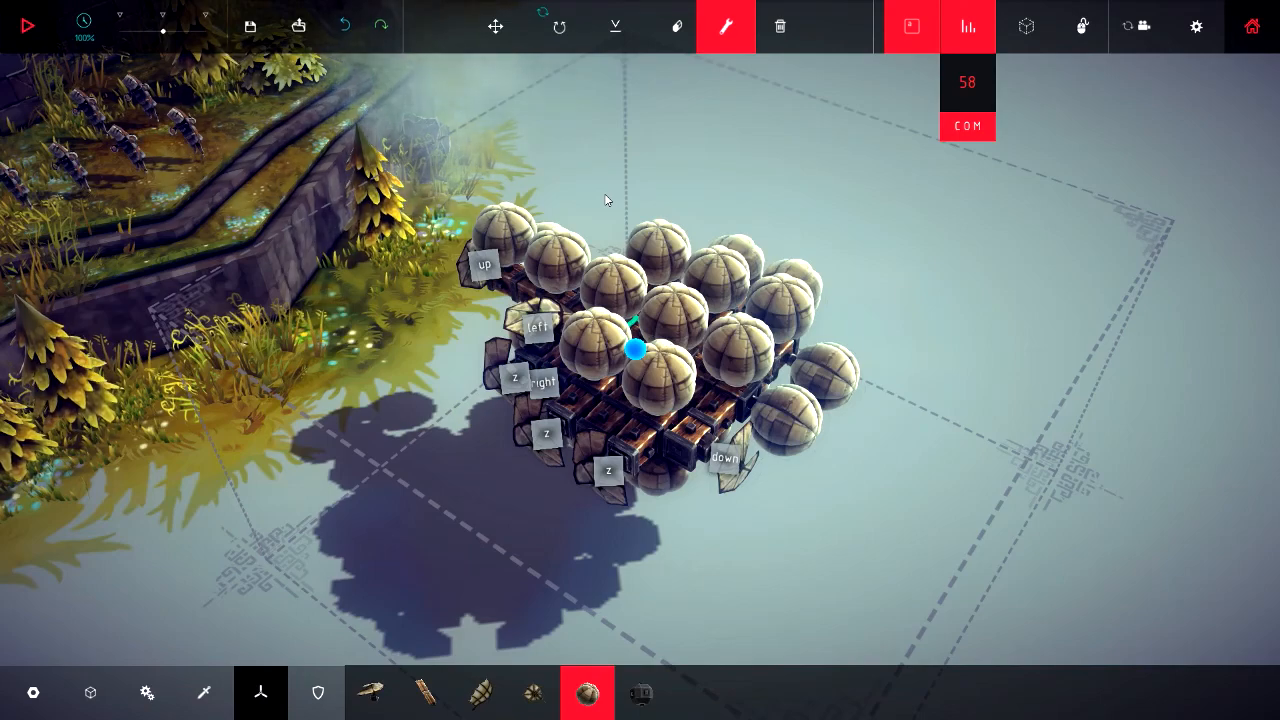
mouse_move(669, 141)
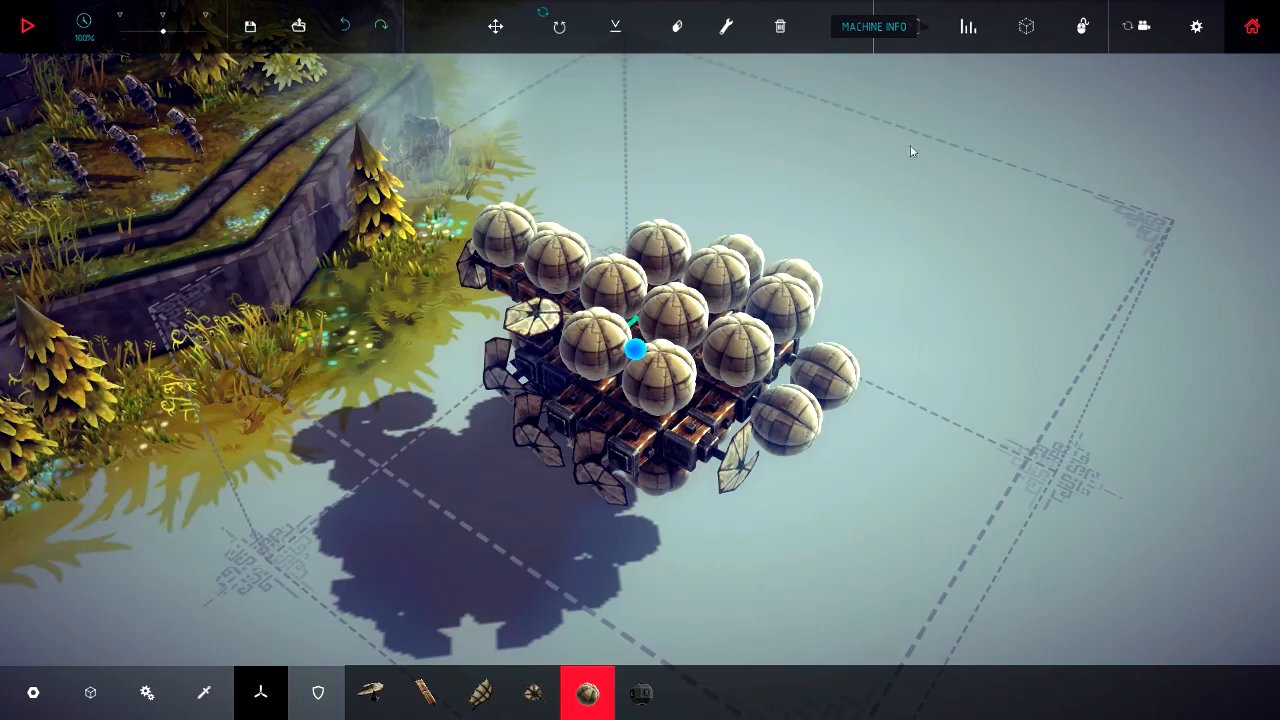
Launch the airship and pilot it toward the castle tower
left_click(27, 26)
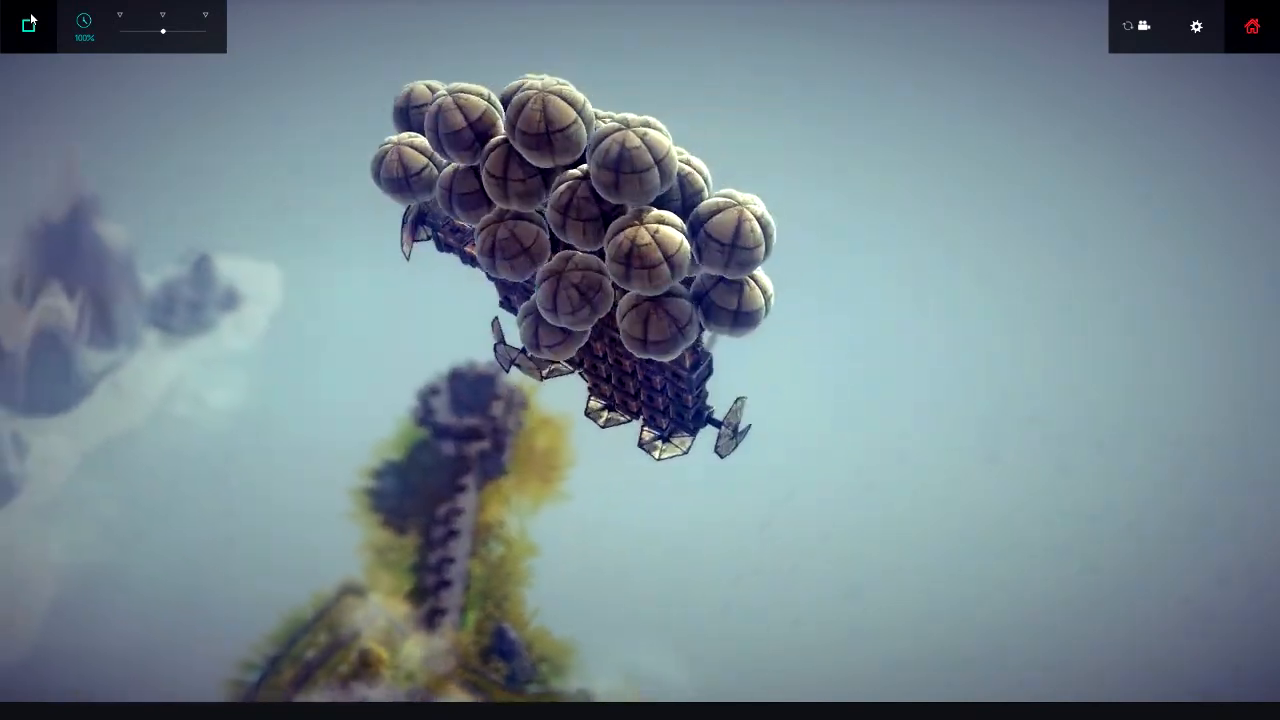
left_click(27, 25)
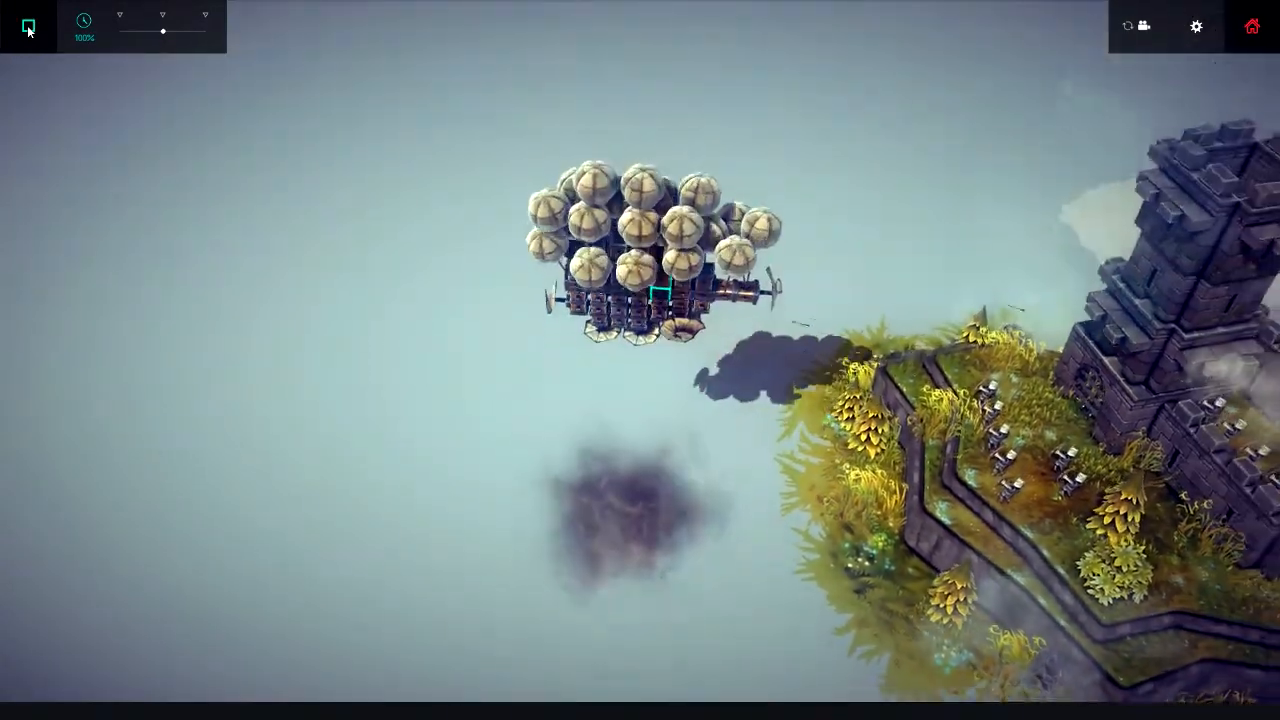
Stop the flight and translate the airship's start position nearer the castle
left_click(27, 26)
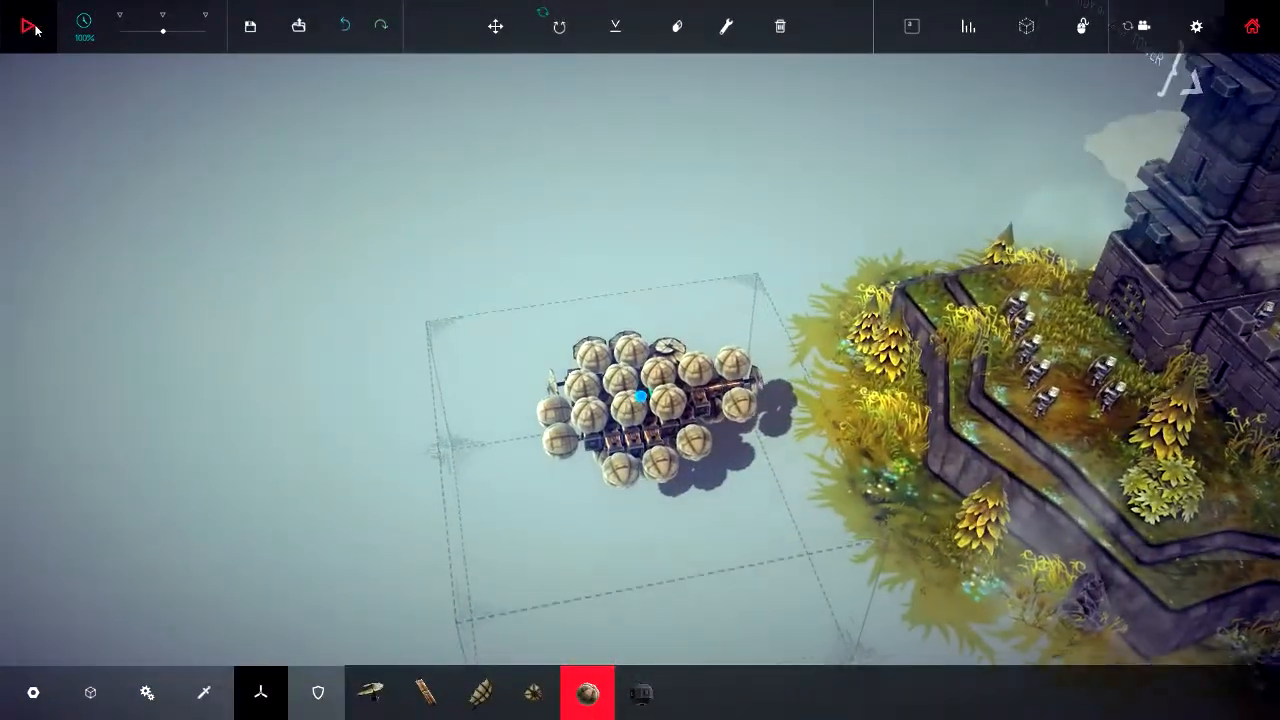
left_click(495, 26)
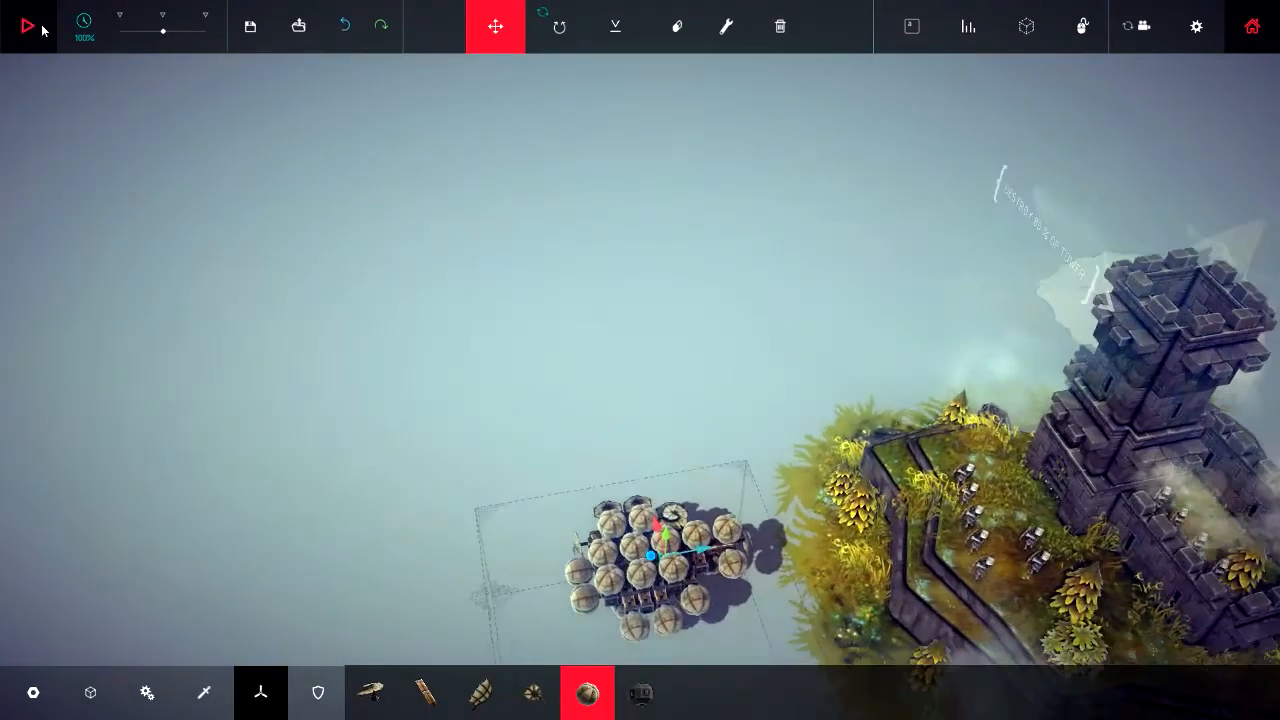
left_click(910, 26)
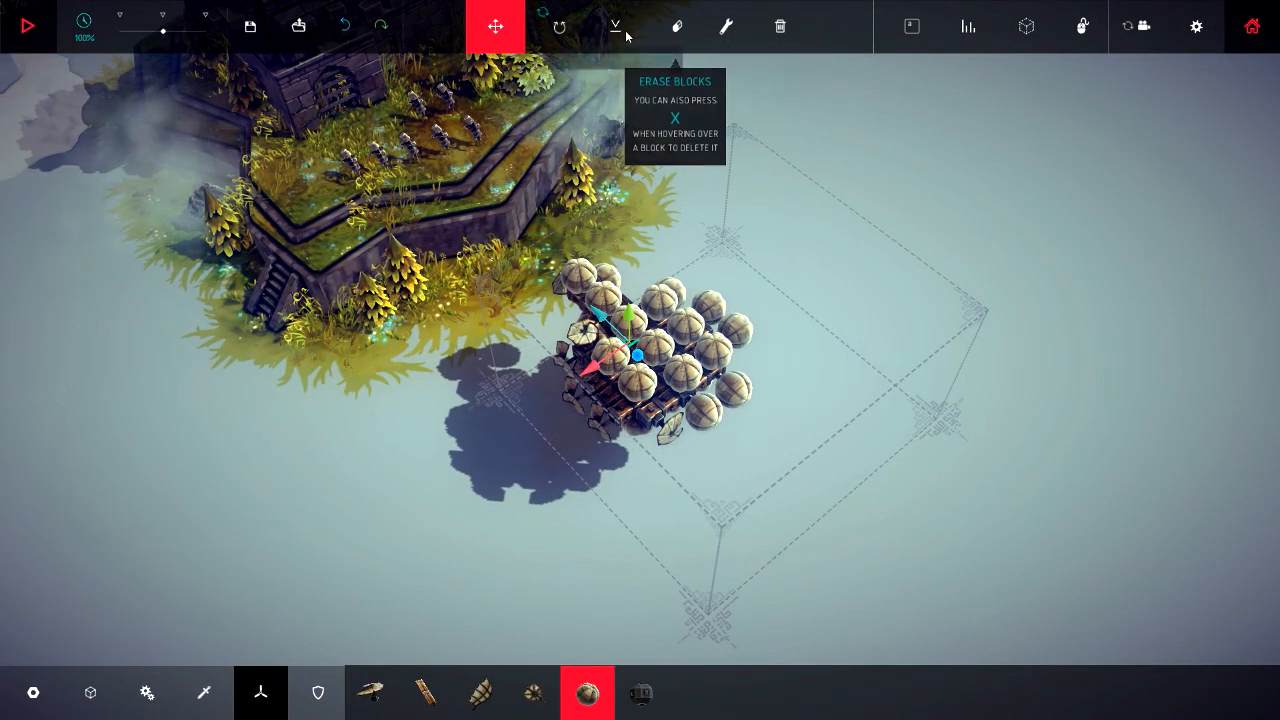
Adjust part key settings, reposition the machine, and review the build controls list
left_click(725, 26)
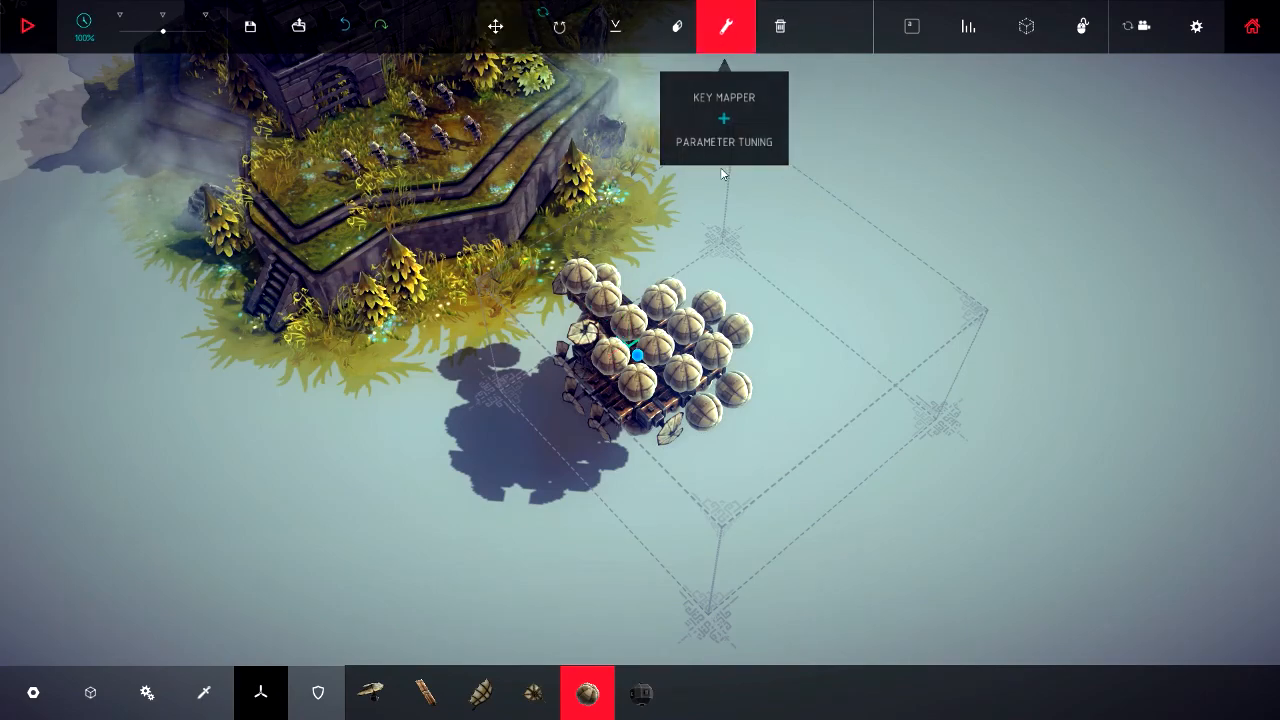
left_click(723, 141)
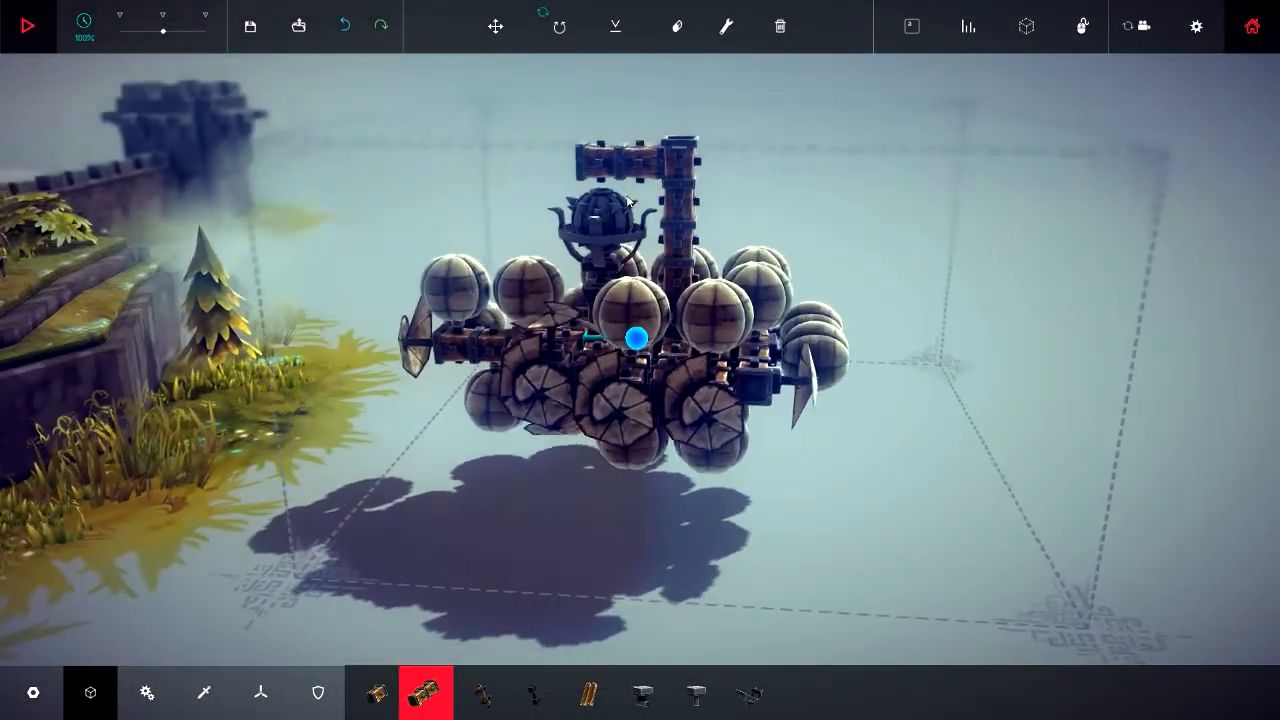
left_click(495, 26)
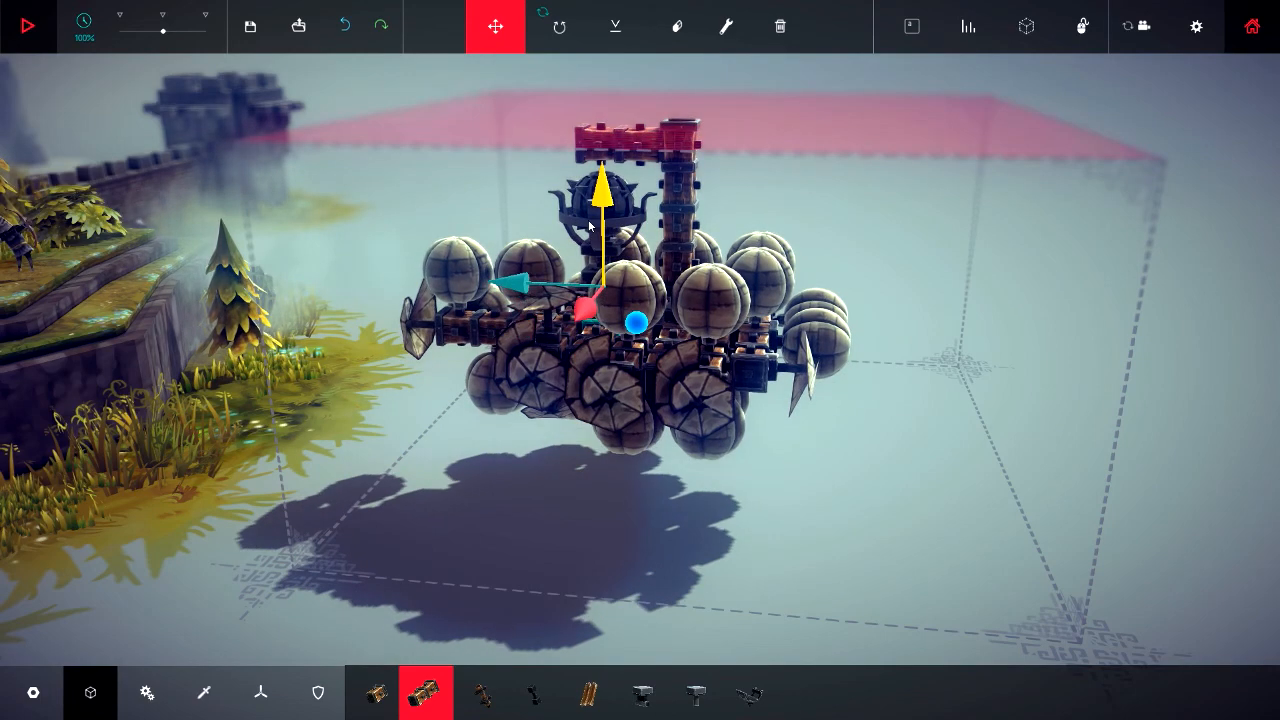
left_click(1082, 26)
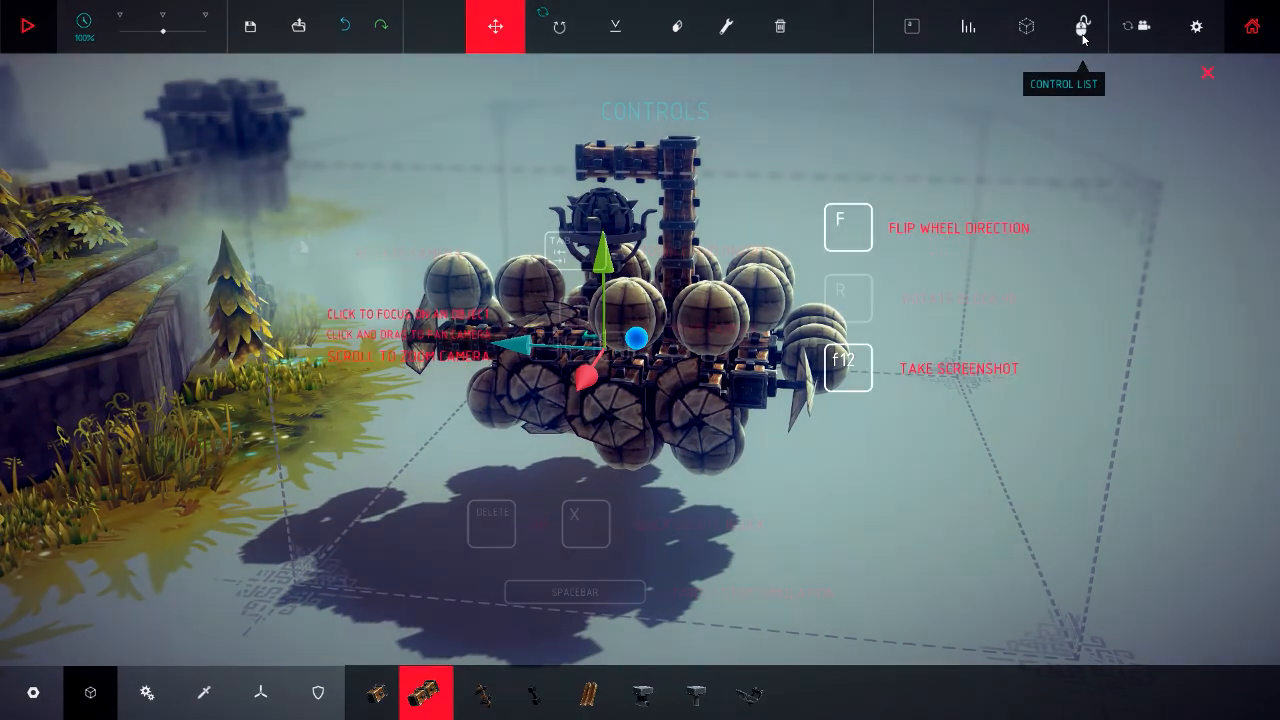
mouse_move(1025, 26)
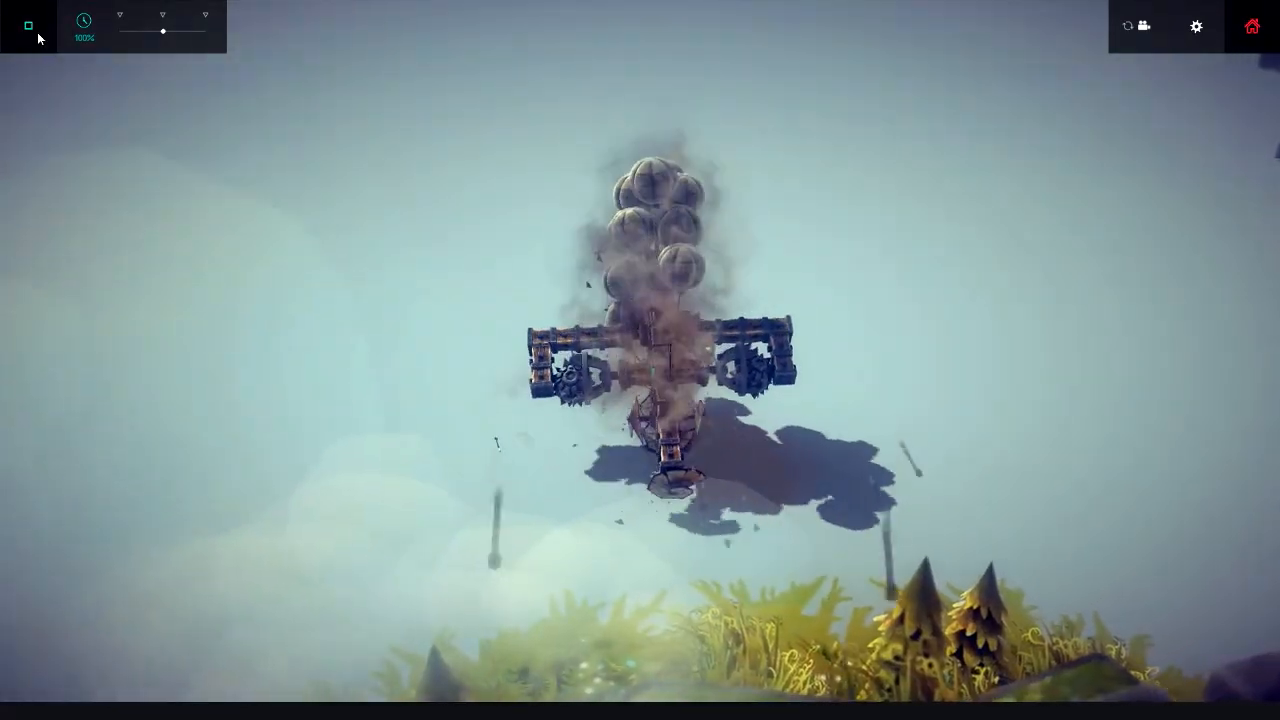
Stop the simulation to return the airship to build mode
left_click(28, 25)
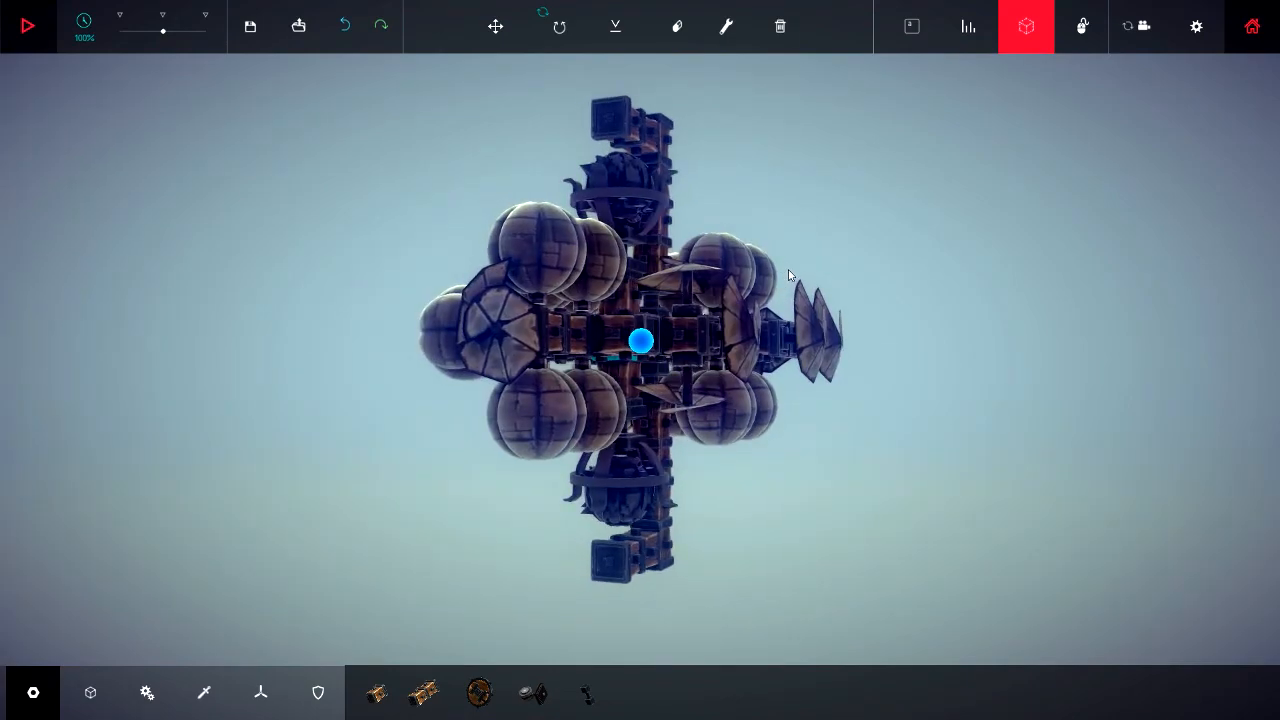
Choose parts from the block palette for the balloon-lined arms
left_click(425, 692)
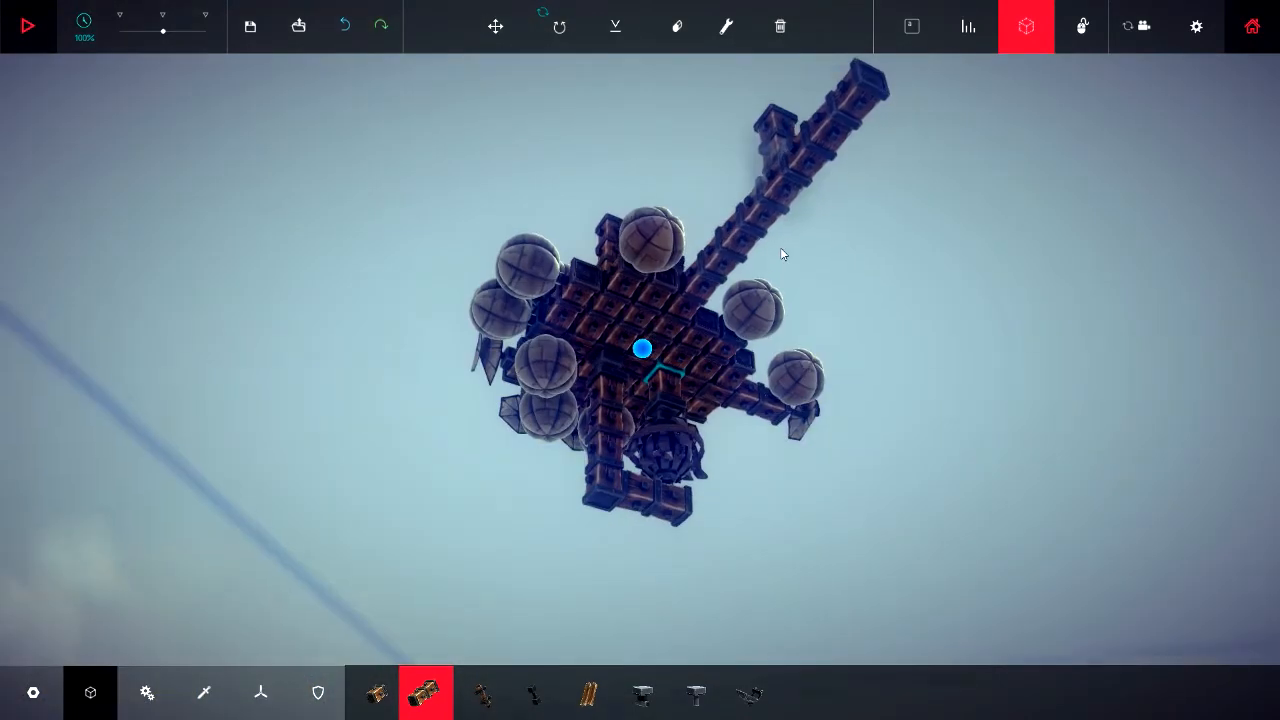
left_click(147, 692)
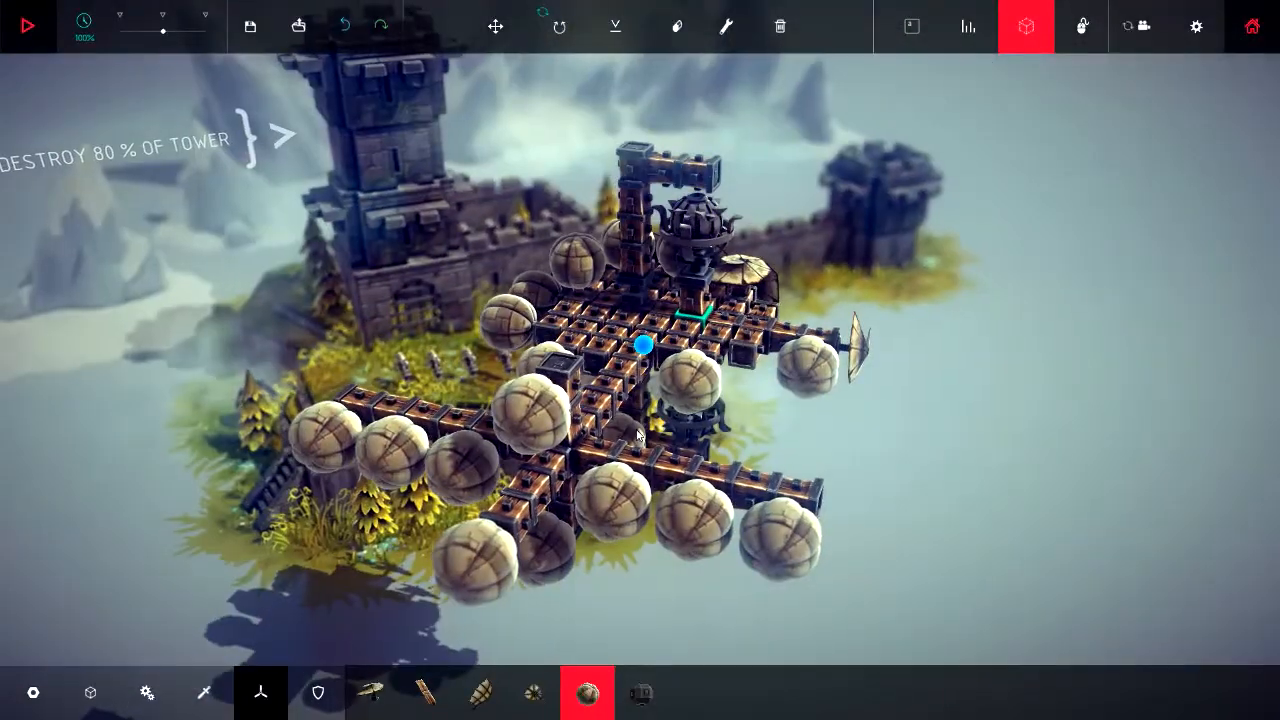
Build a second cross of balloon-lined arms, erase a stray front-arm balloon, and start flying
left_click(725, 26)
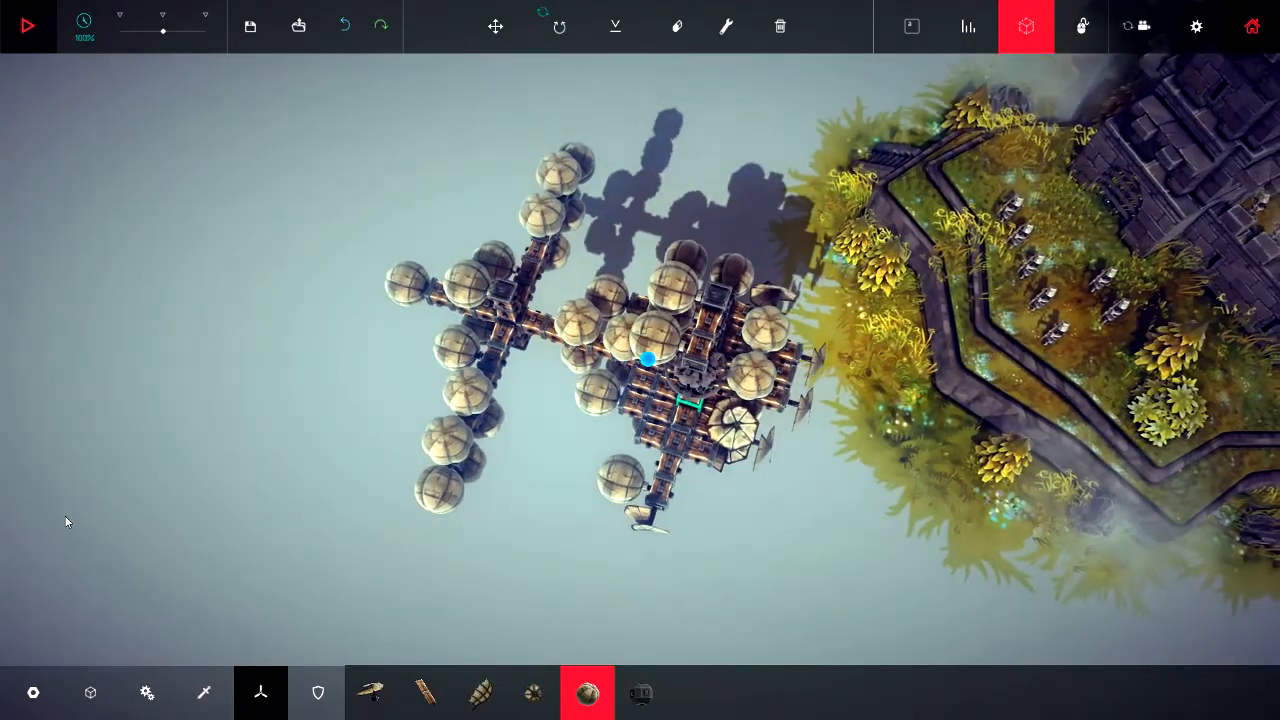
left_click(27, 26)
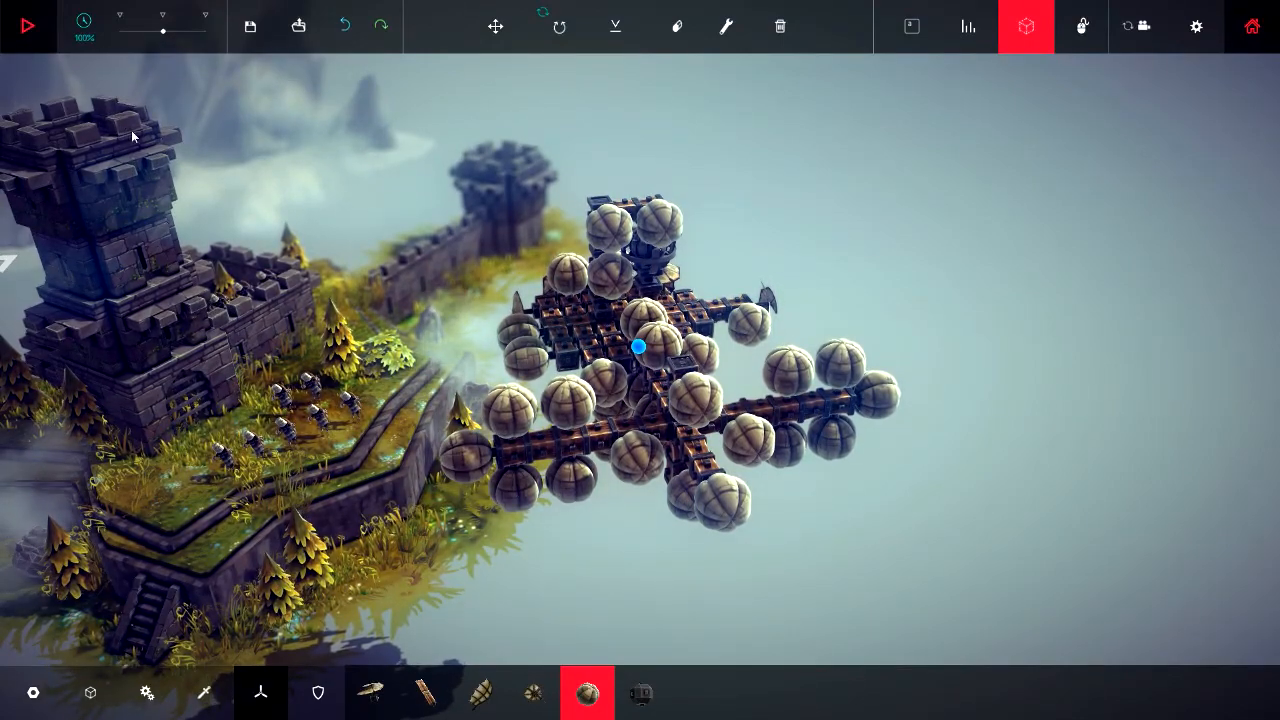
left_click(677, 26)
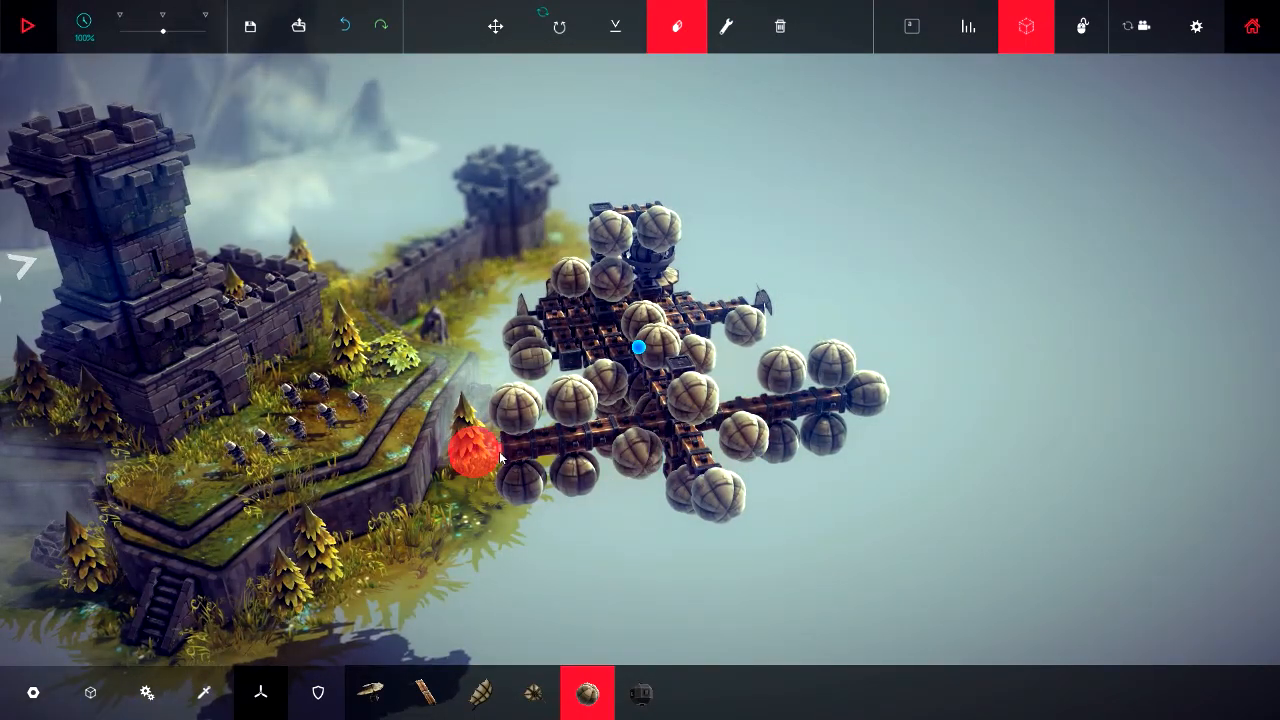
left_click(27, 26)
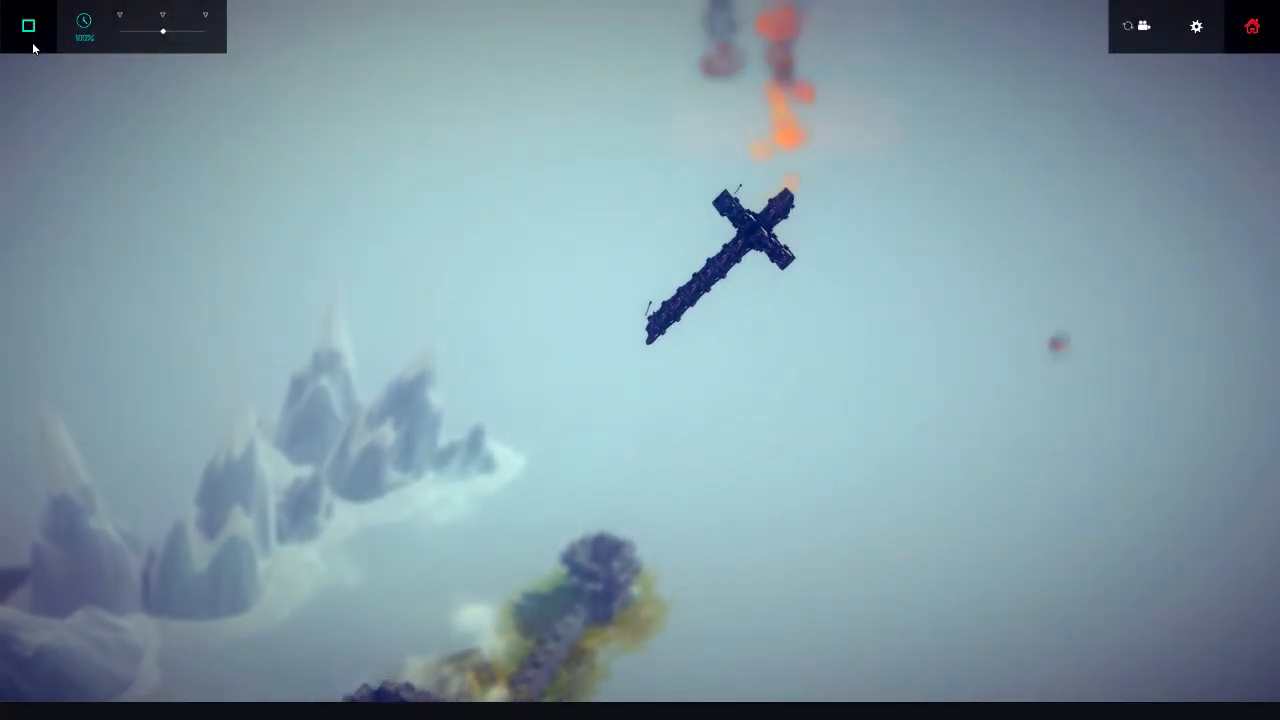
Stop the failed test flight and restart the simulation to fly over the castle
left_click(28, 25)
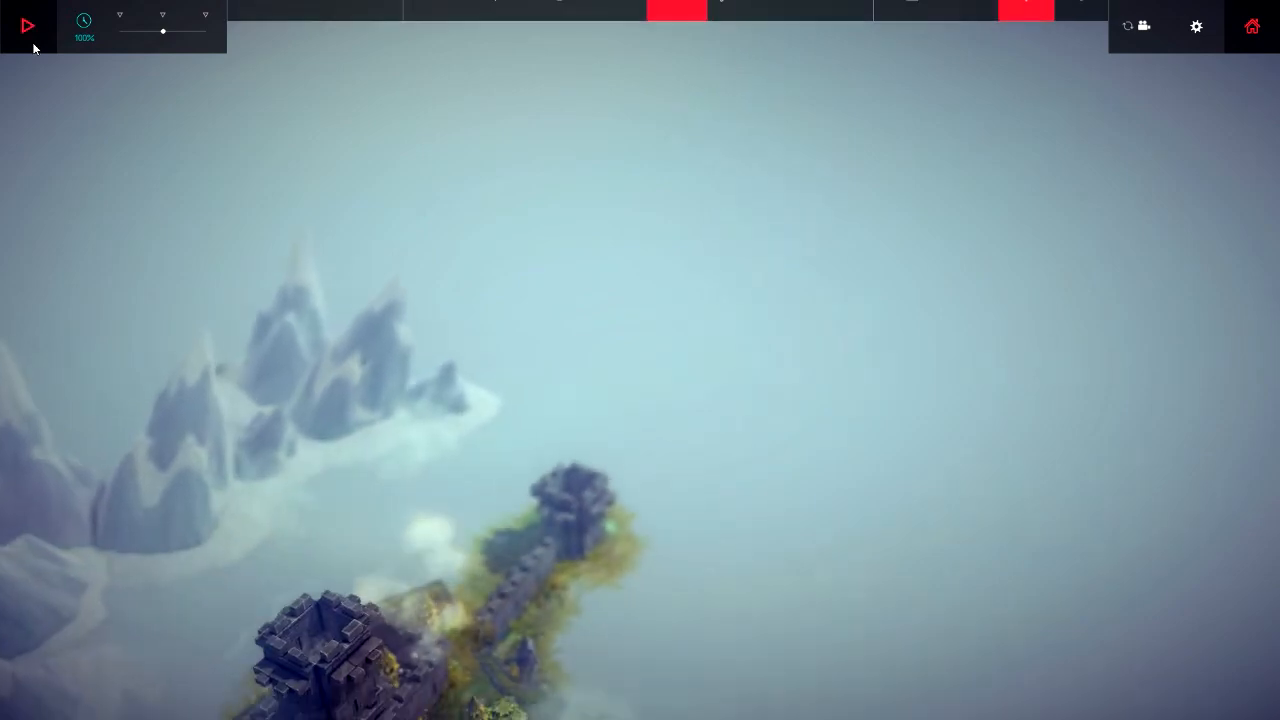
left_click(27, 25)
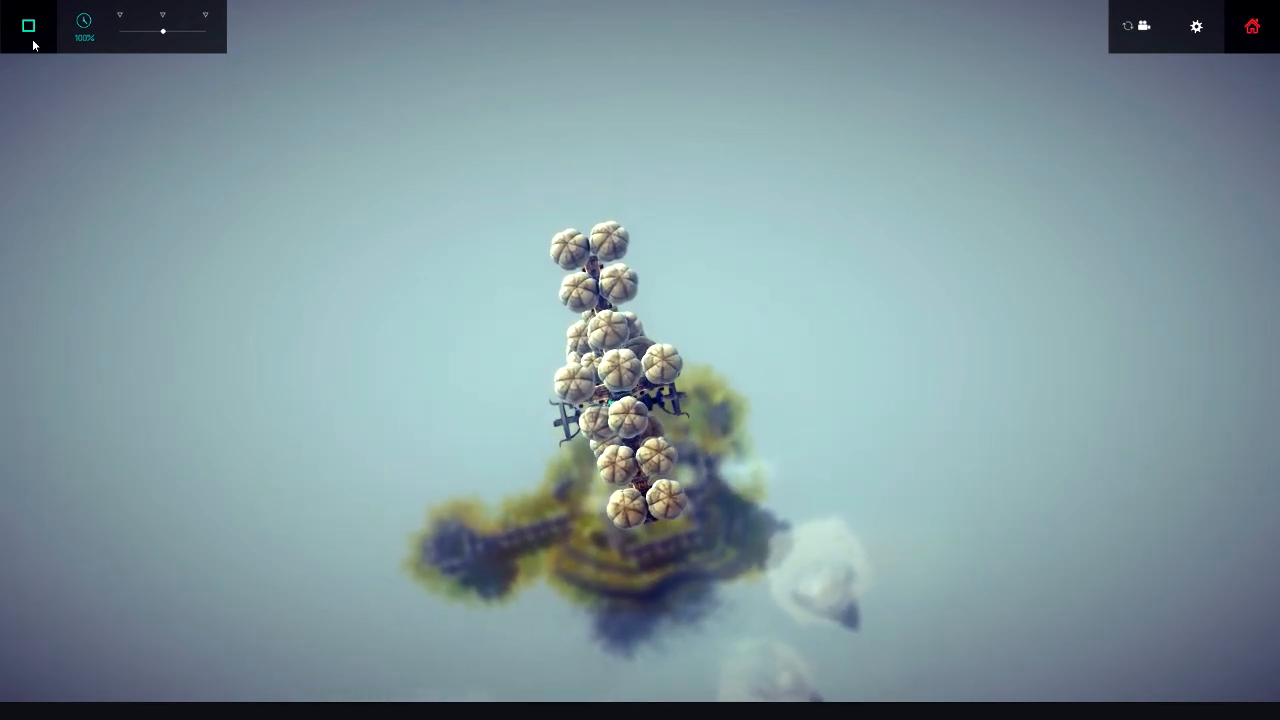
Stop the simulation and return to build mode with propeller and steering key labels shown
left_click(28, 25)
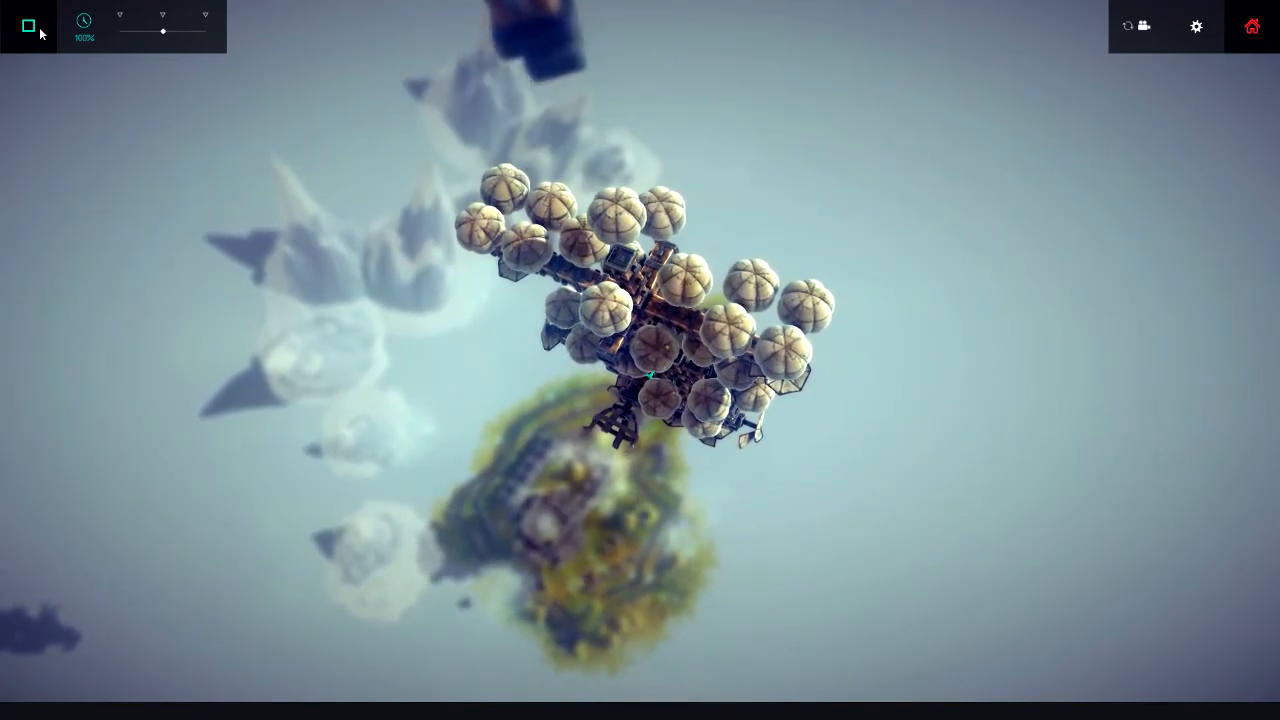
left_click(28, 25)
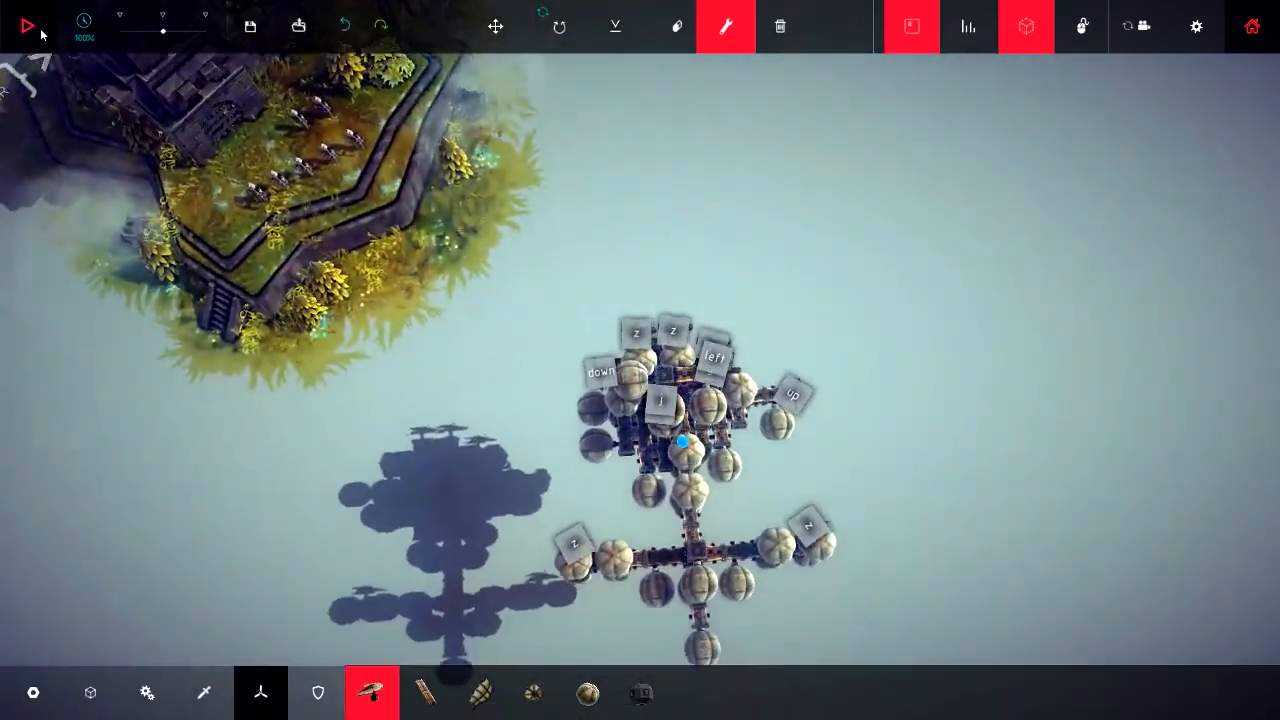